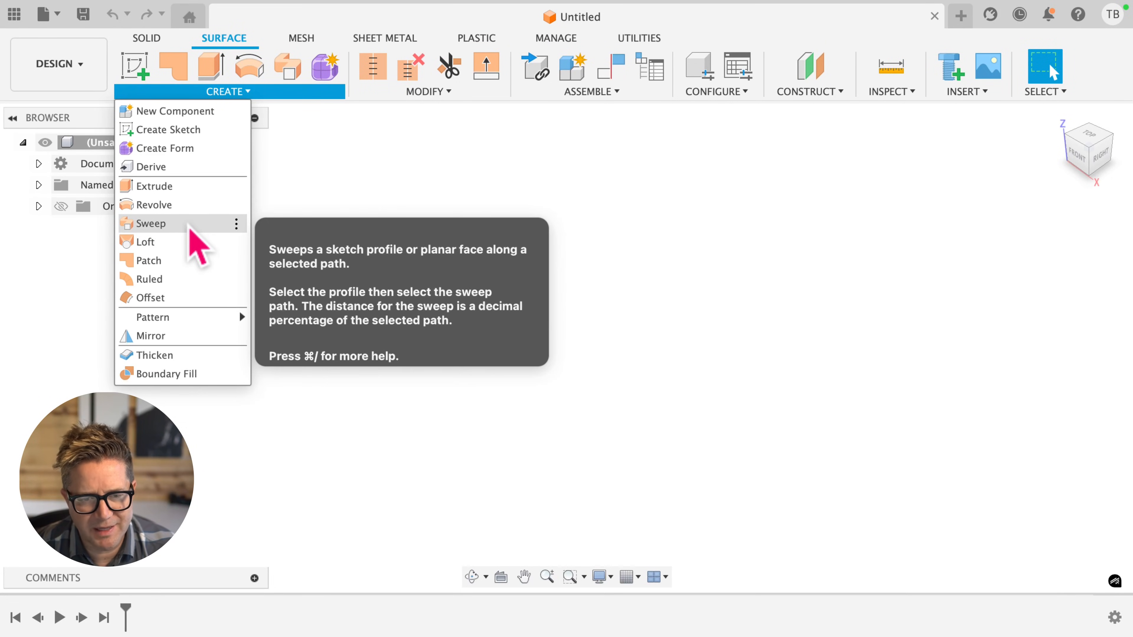
- Sweep the small circle profile along the curved path into a tube surface, then start a new design
left_click(151, 223)
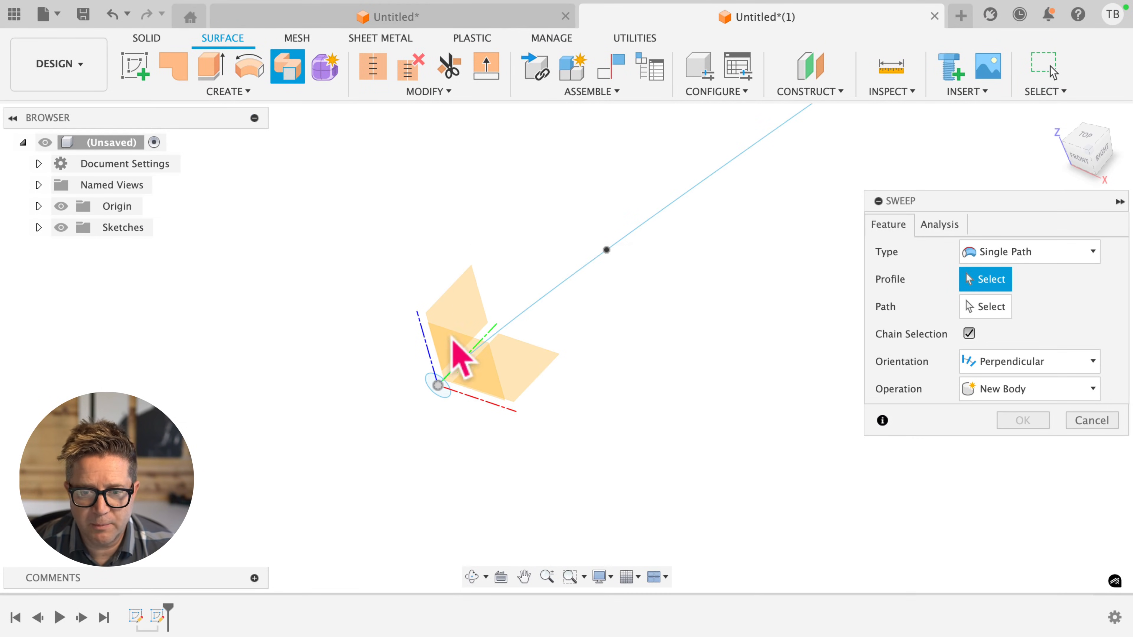
left_click(438, 383)
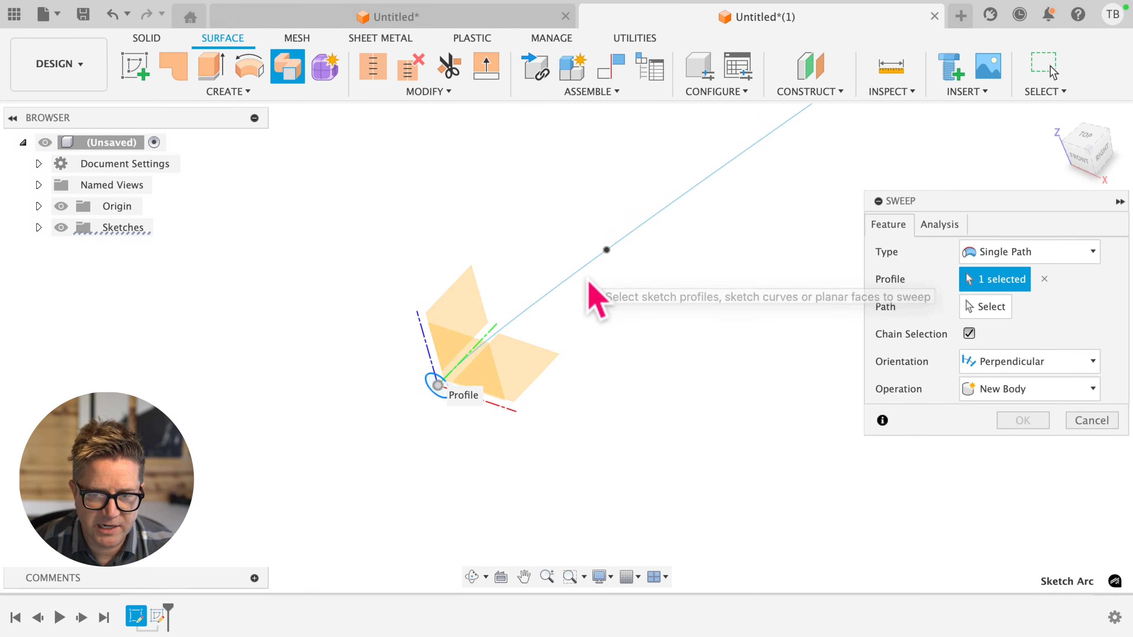
mouse_move(1007, 346)
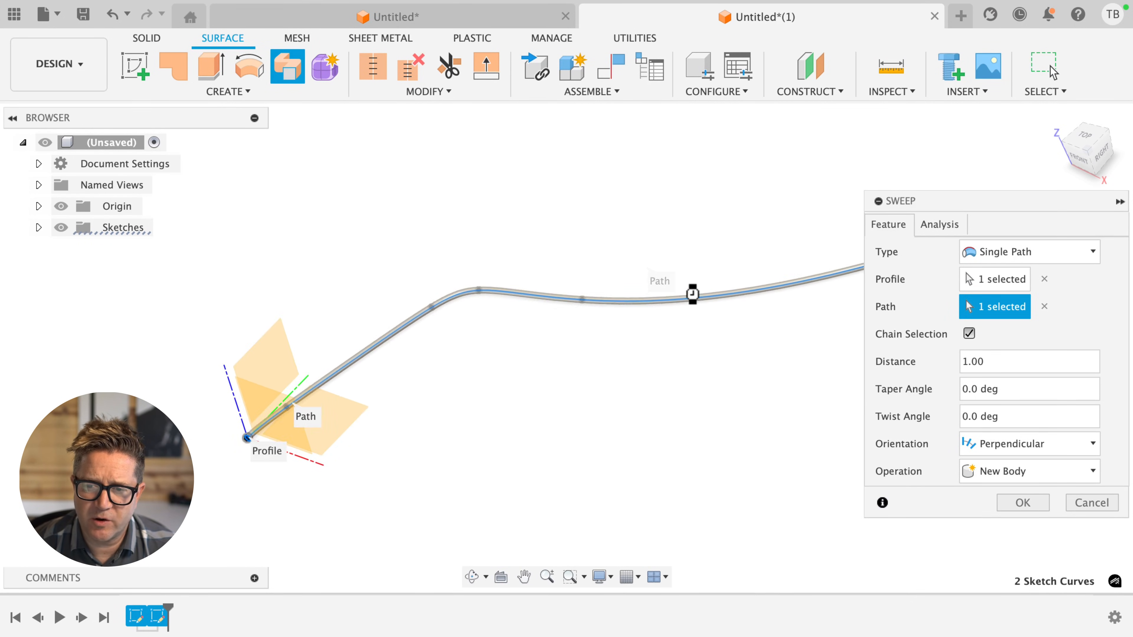
left_click(1022, 502)
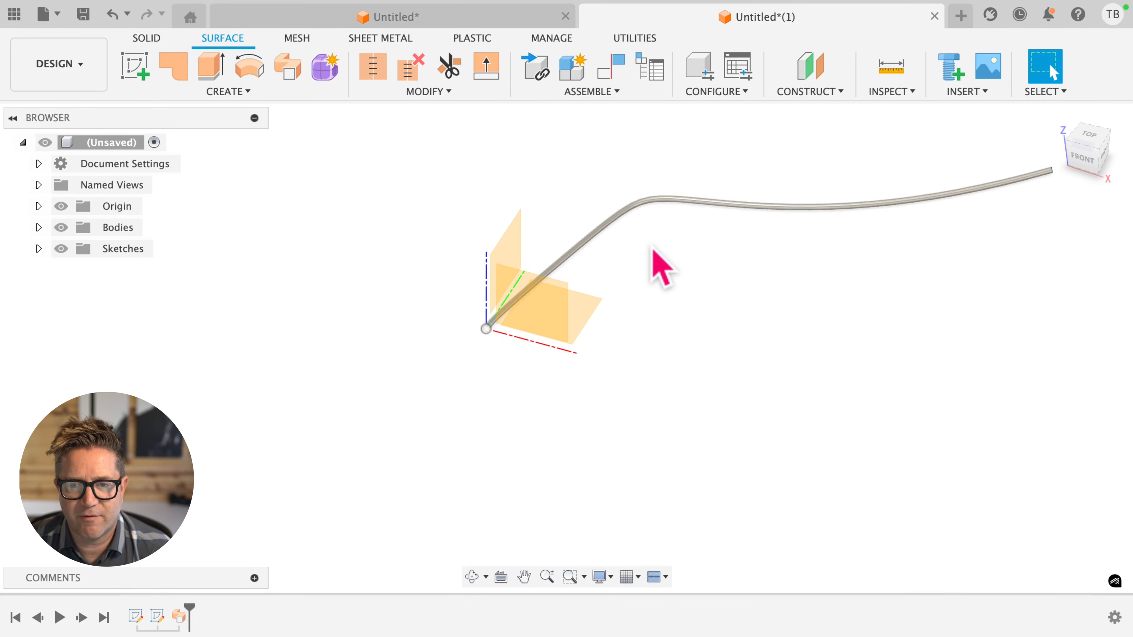
left_click(960, 16)
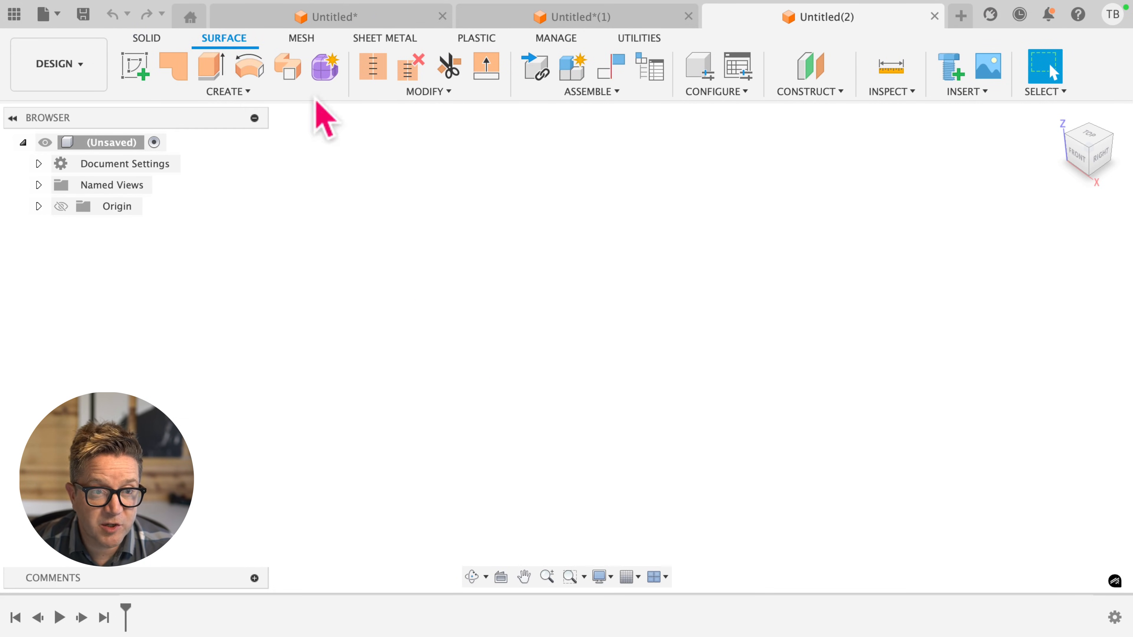
- Create a sketch with a long near-vertical line and a short line joined at its bottom end
left_click(135, 68)
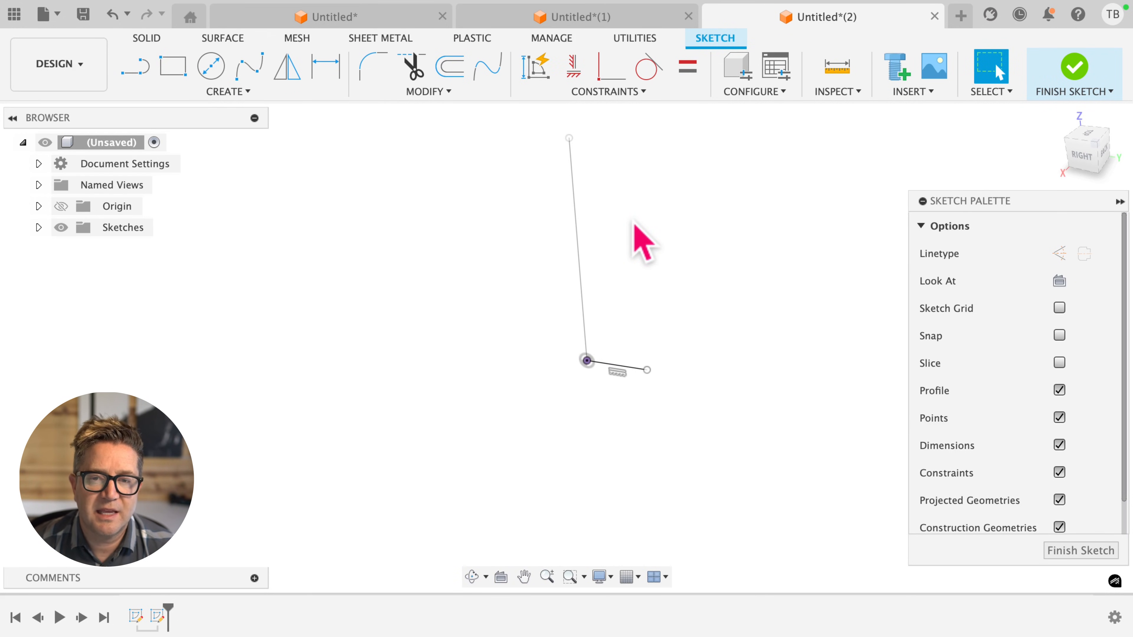
mouse_move(541, 261)
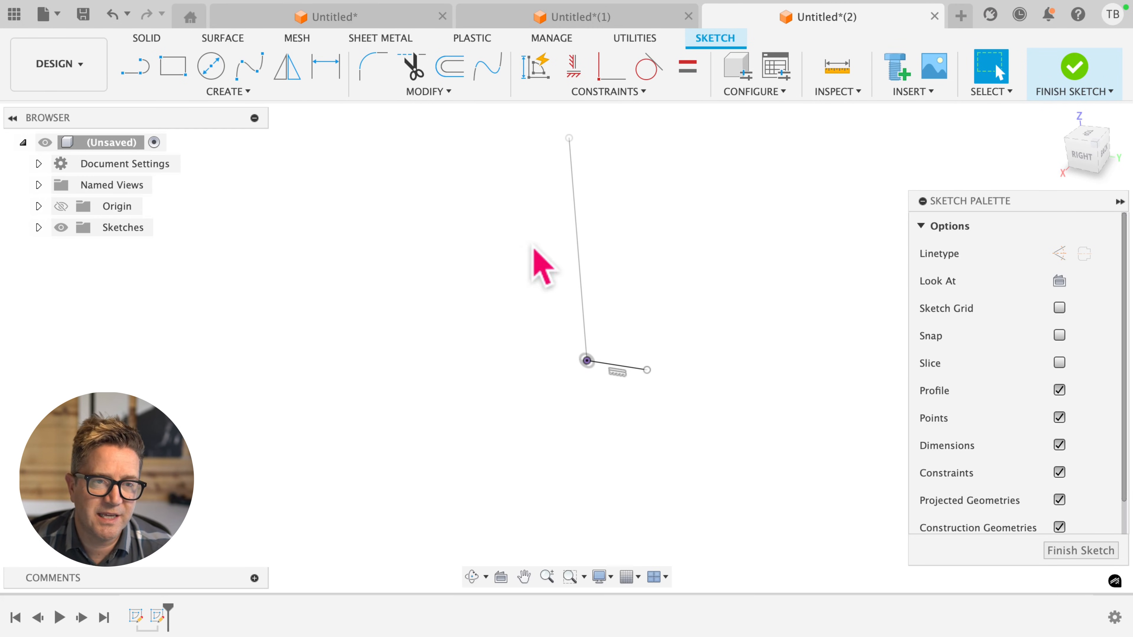
- Start a surface sweep with the short line as profile and the long line as path
left_click(223, 38)
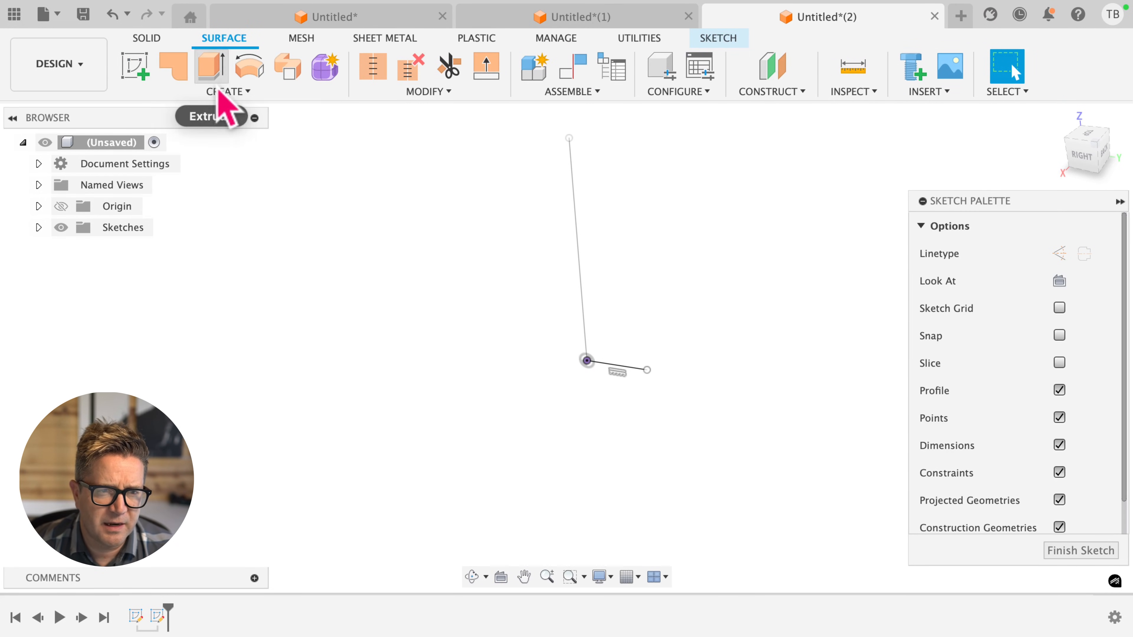
left_click(228, 91)
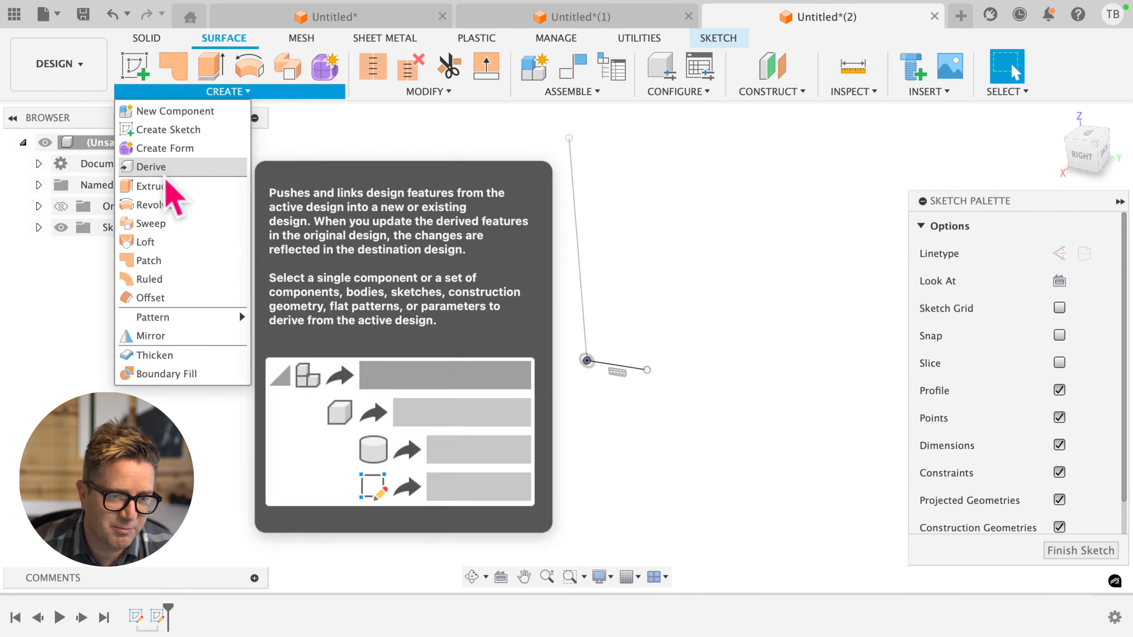
left_click(150, 223)
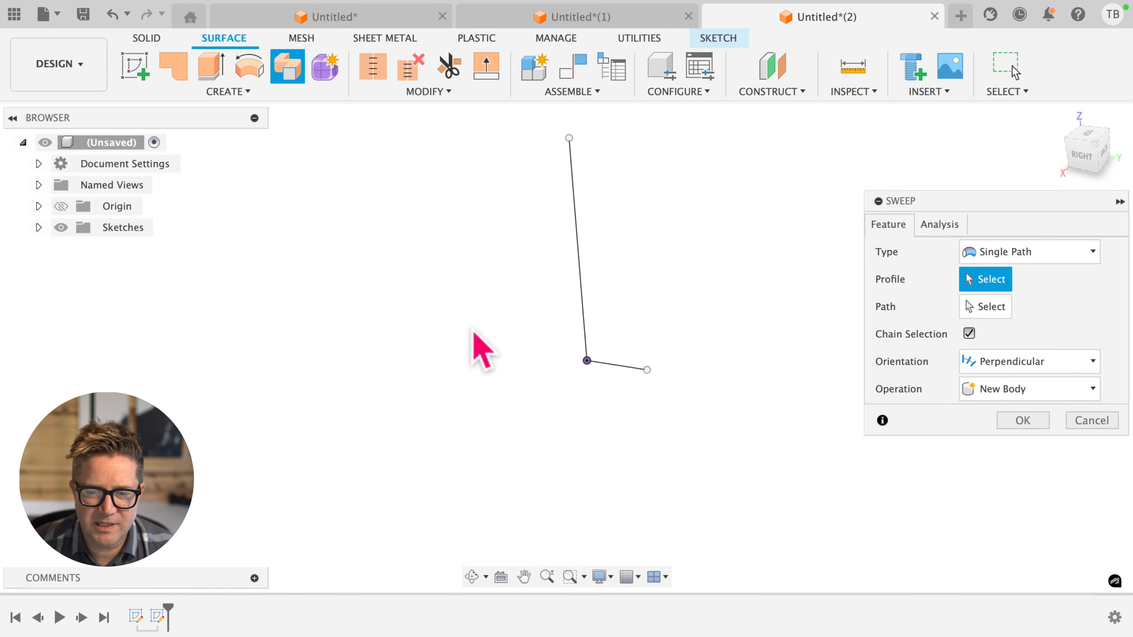
left_click(621, 368)
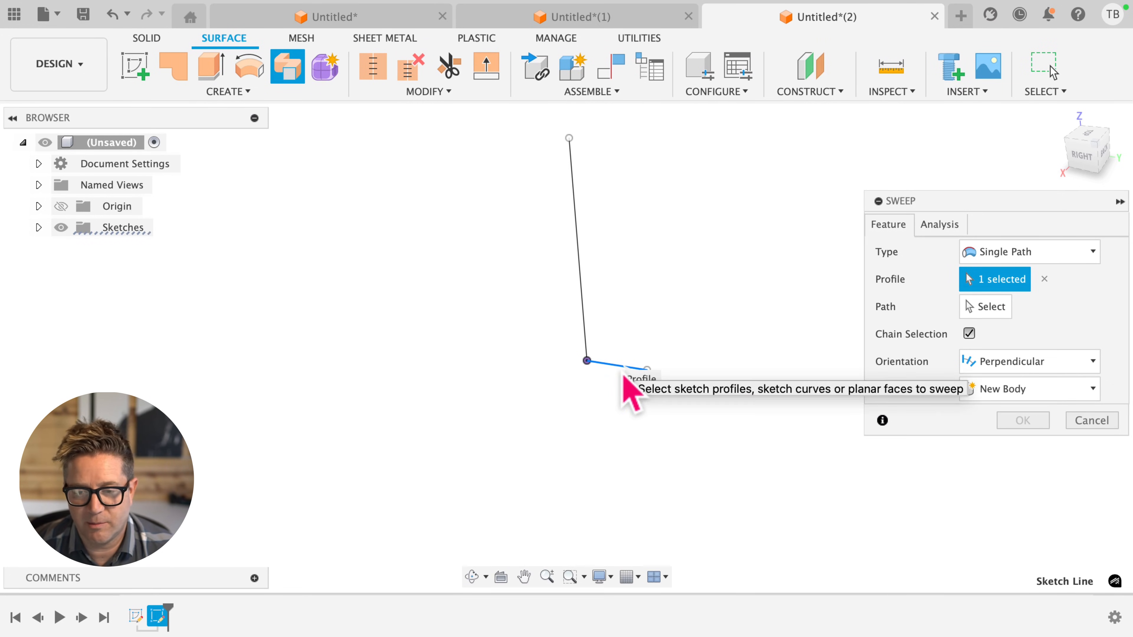
left_click(985, 306)
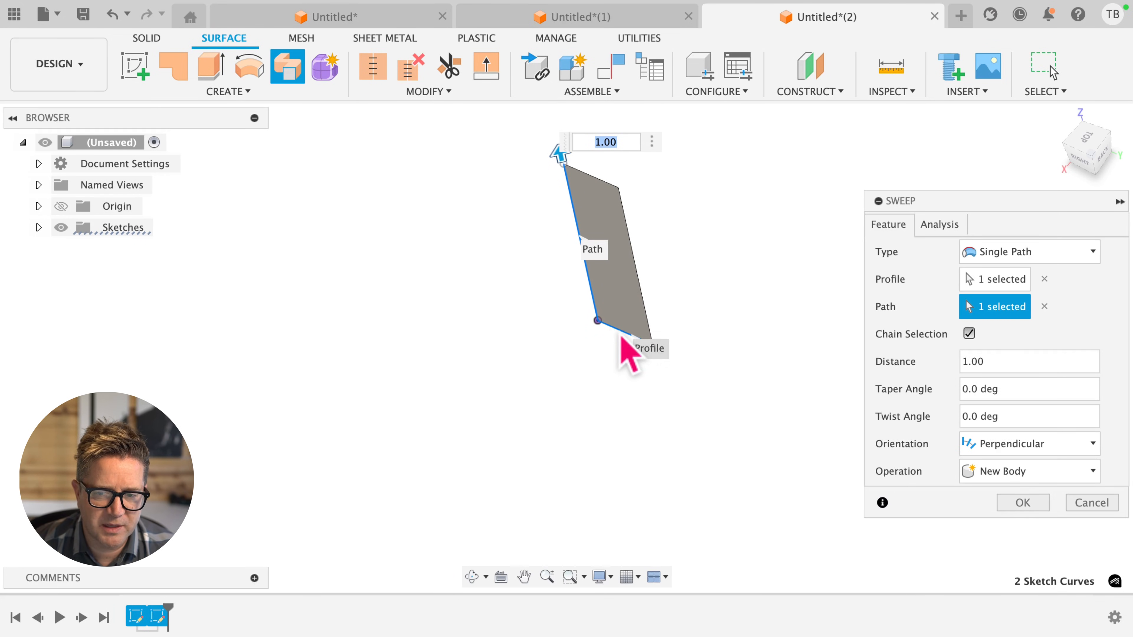
mouse_move(592, 257)
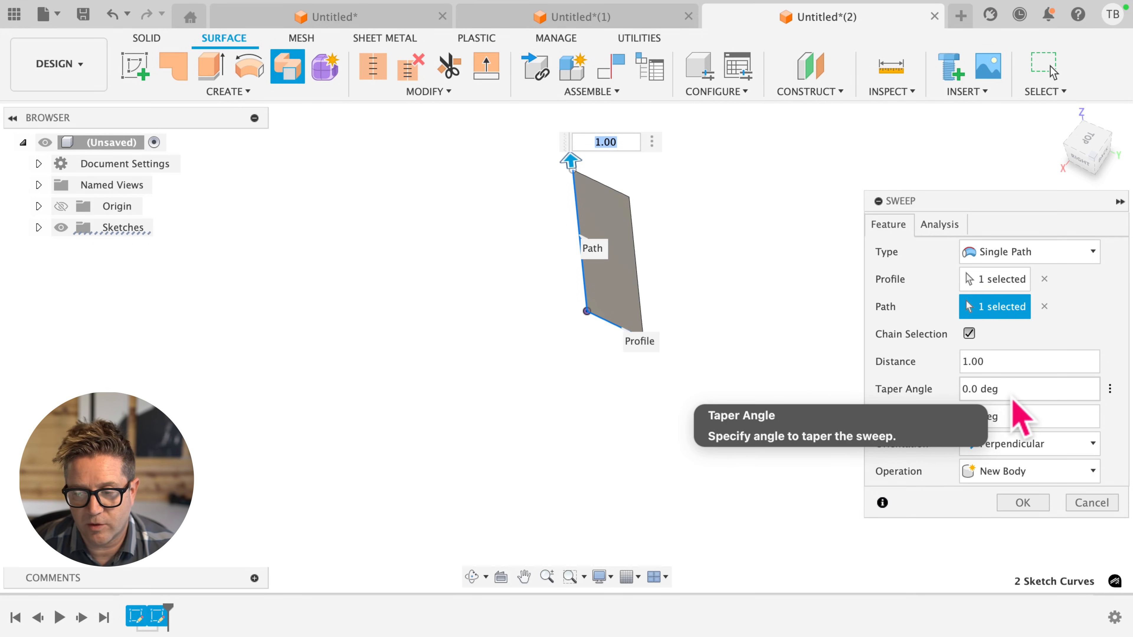
- Set the sweep twist angle, trying 15 then 180 degrees, and preview the twisted surface
type("15")
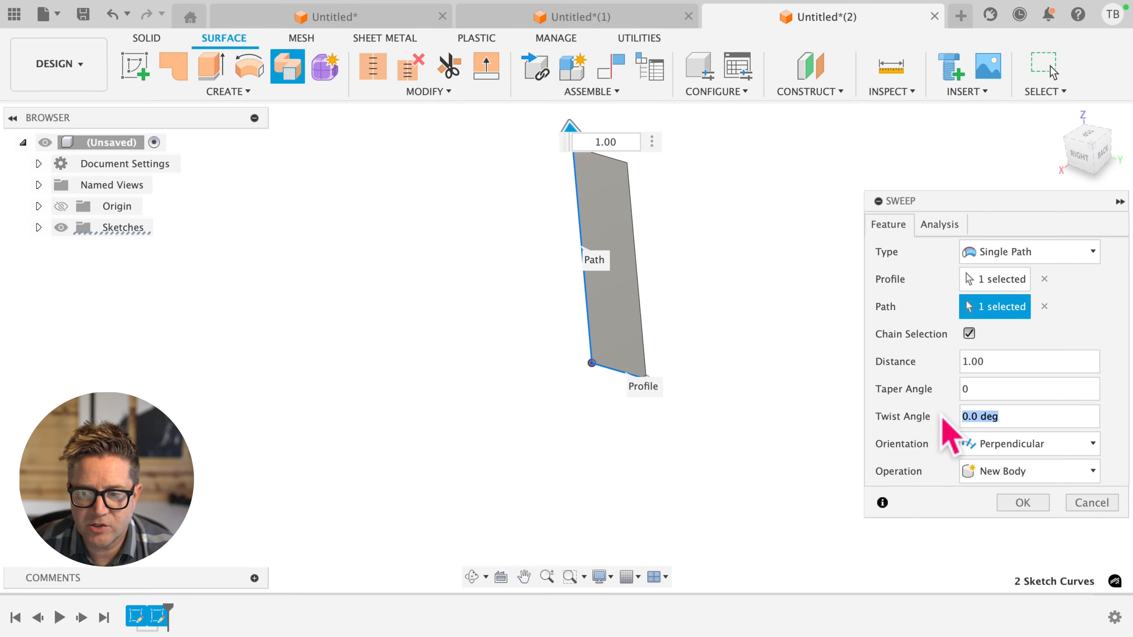
type("180")
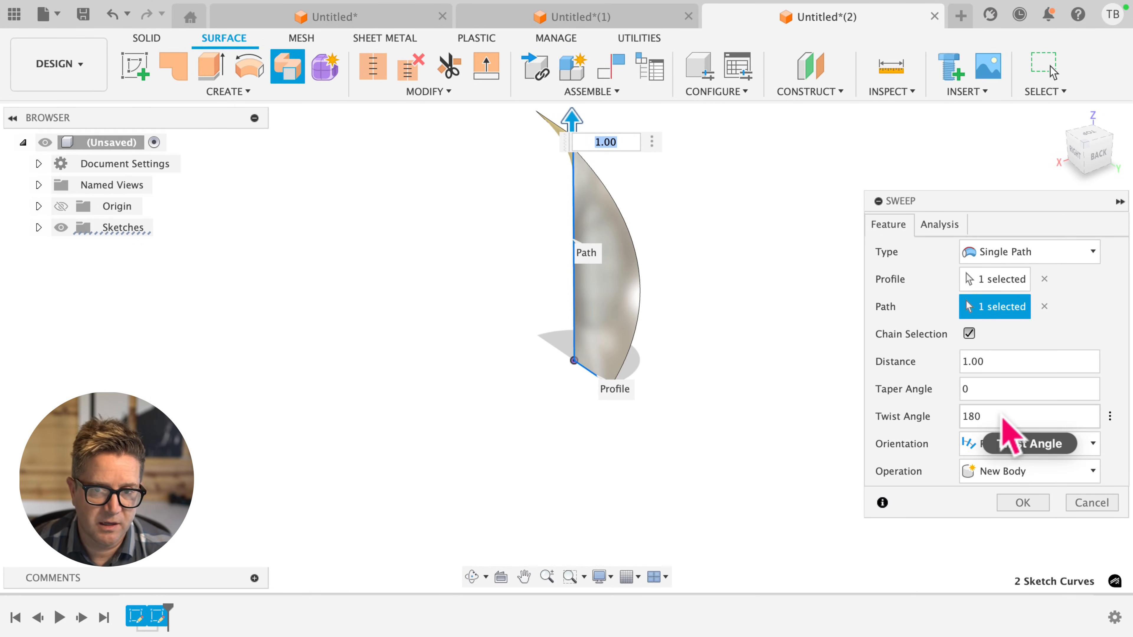
left_click(1028, 443)
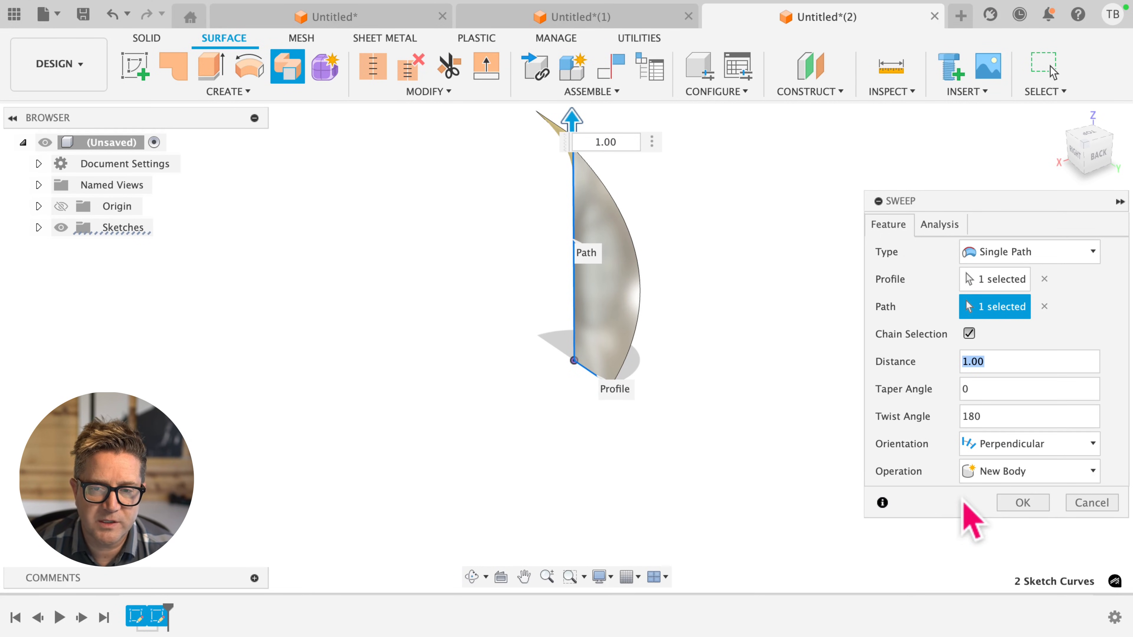
- Confirm the 180-degree twisted sweep, thicken it into a solid, then start a new design
left_click(1022, 502)
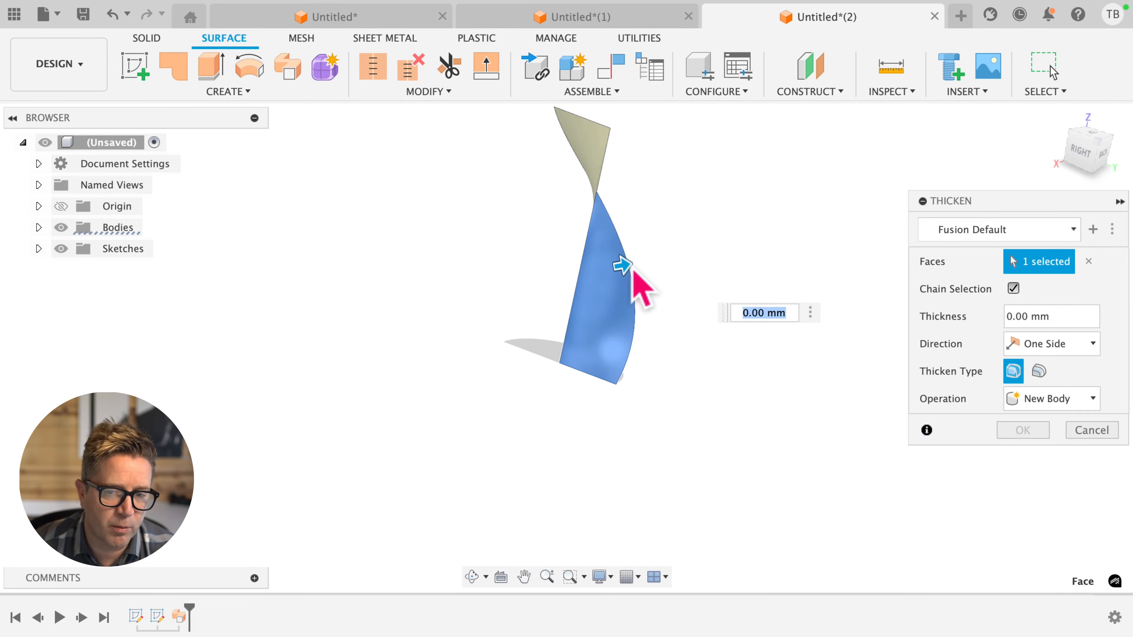
left_click_drag(623, 264, 636, 271)
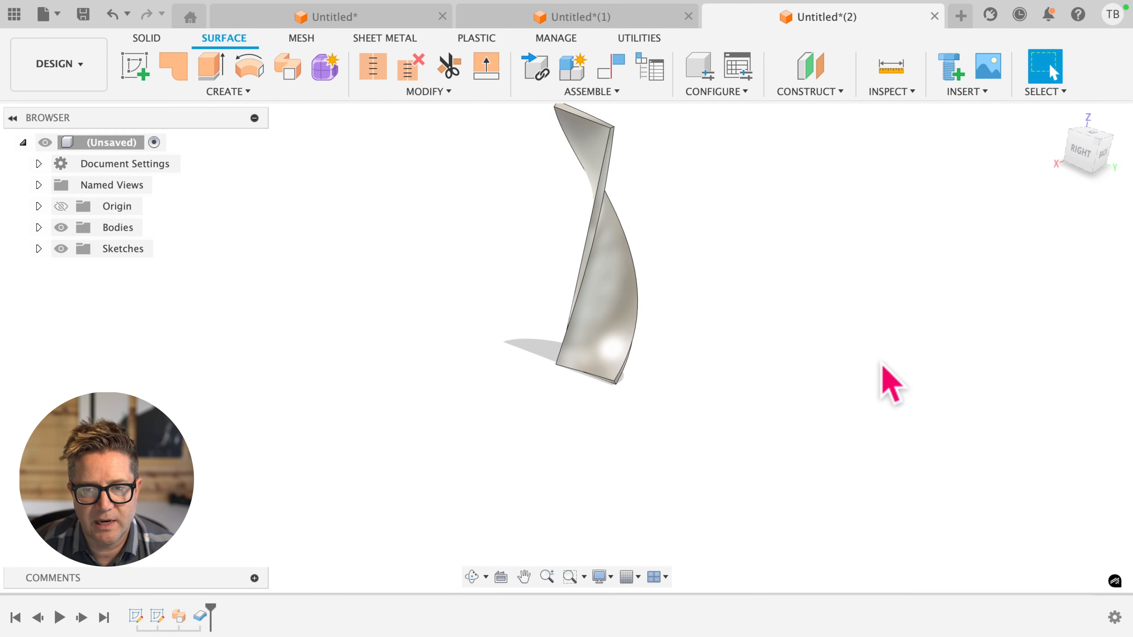
left_click(960, 16)
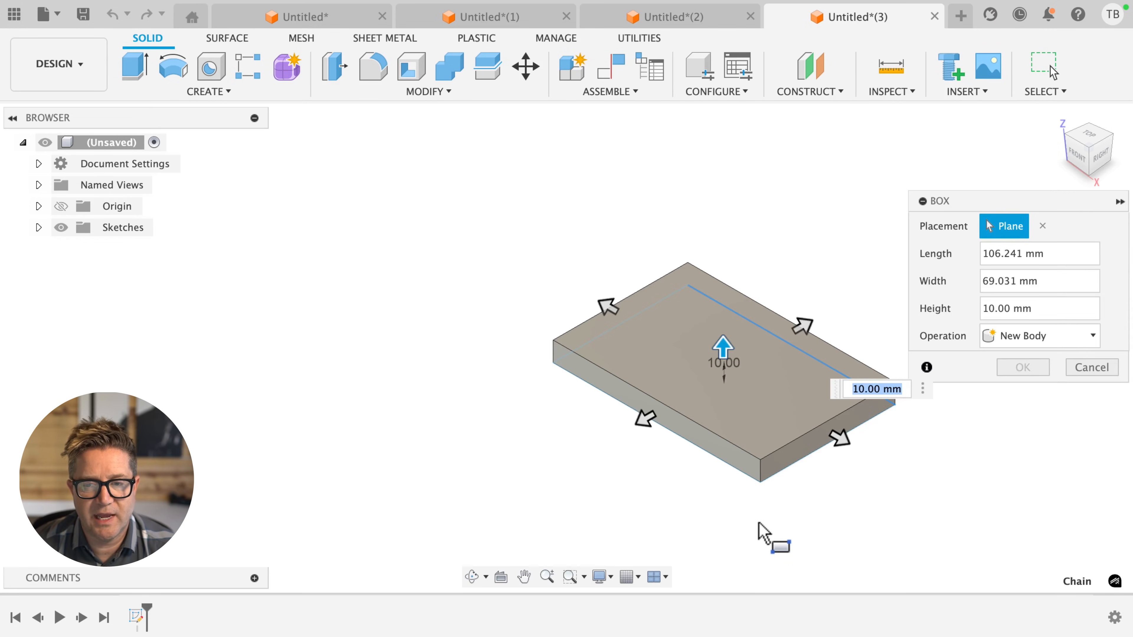
- Create a tall box body by dragging its height up and confirming it
left_click_drag(723, 343, 722, 177)
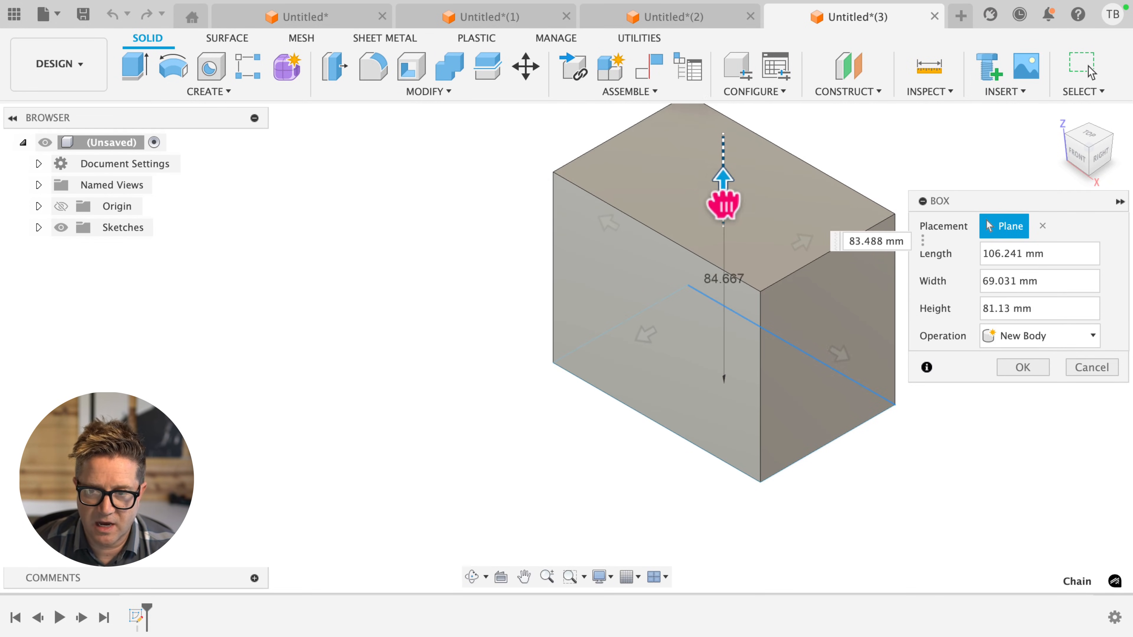
left_click(1022, 367)
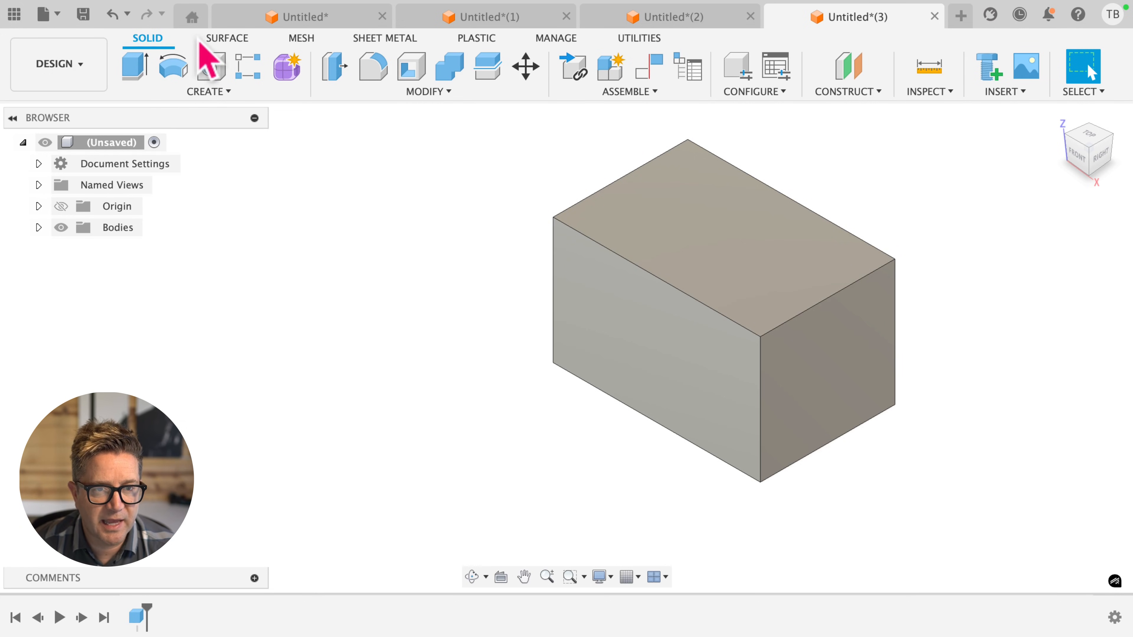
left_click(225, 37)
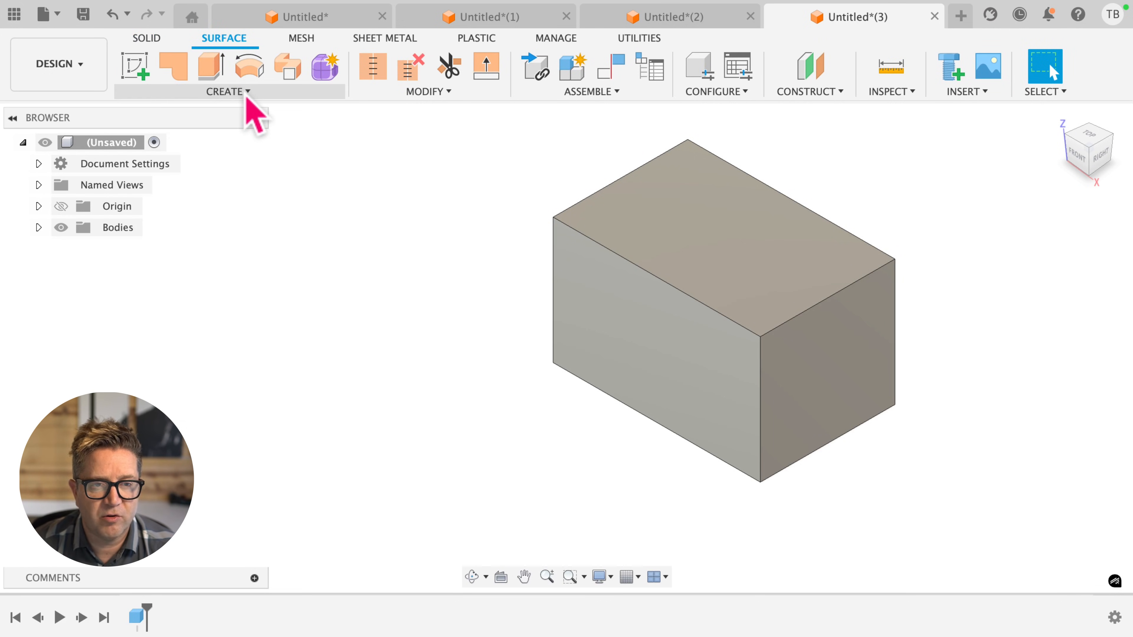
left_click(228, 91)
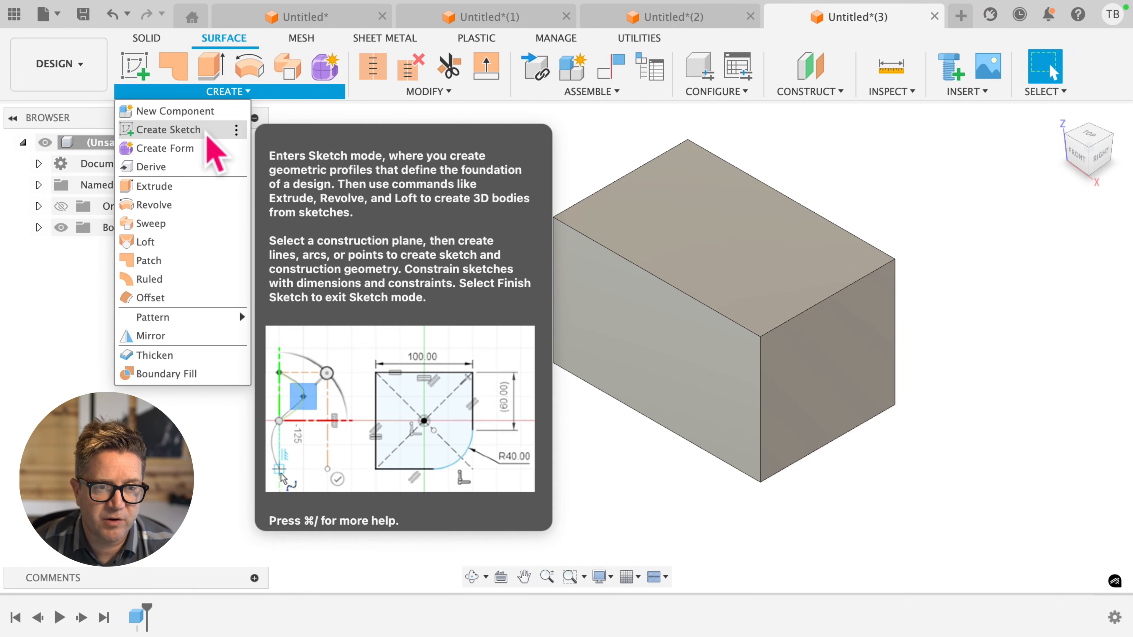
- Sketch a small arc at the box corner, then launch the Sweep command via the 'SW' search
left_click(170, 129)
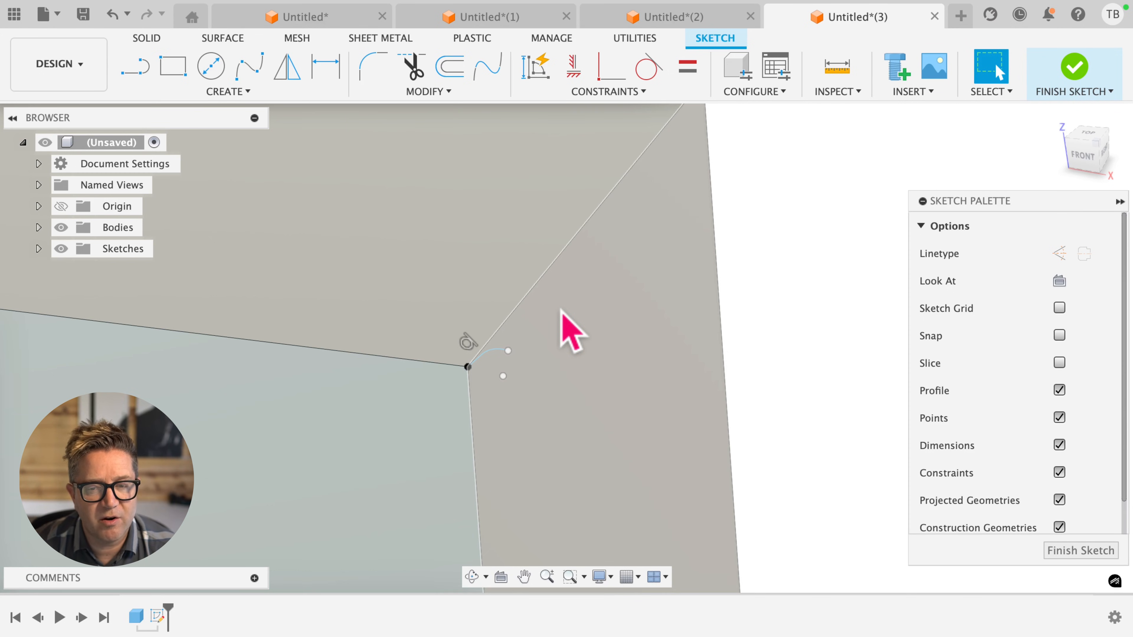
type("SW")
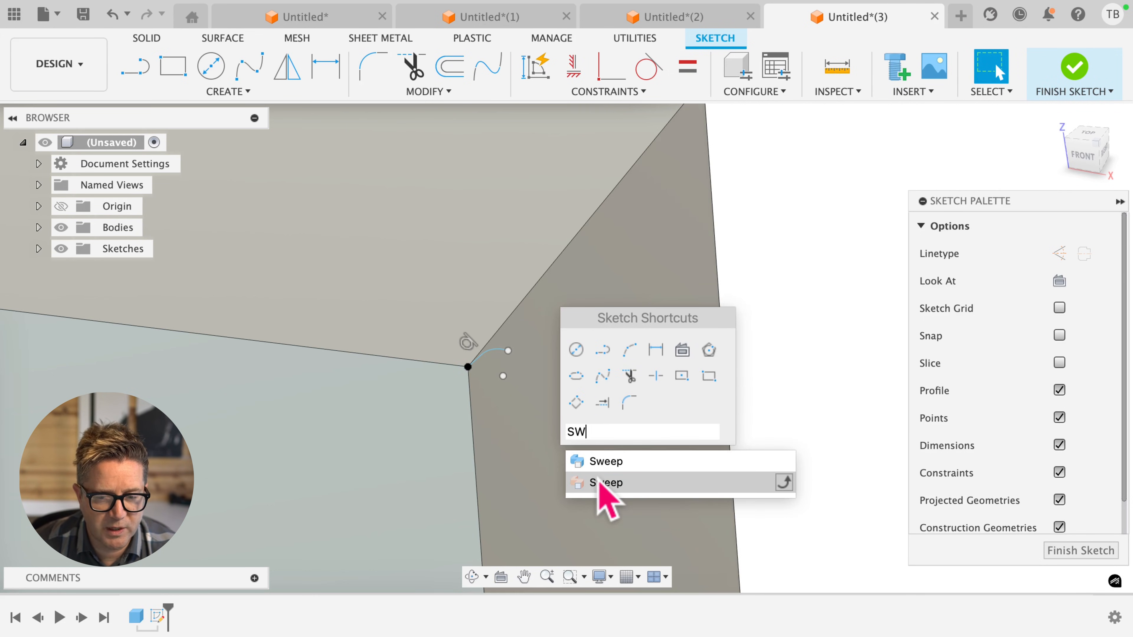
left_click(604, 482)
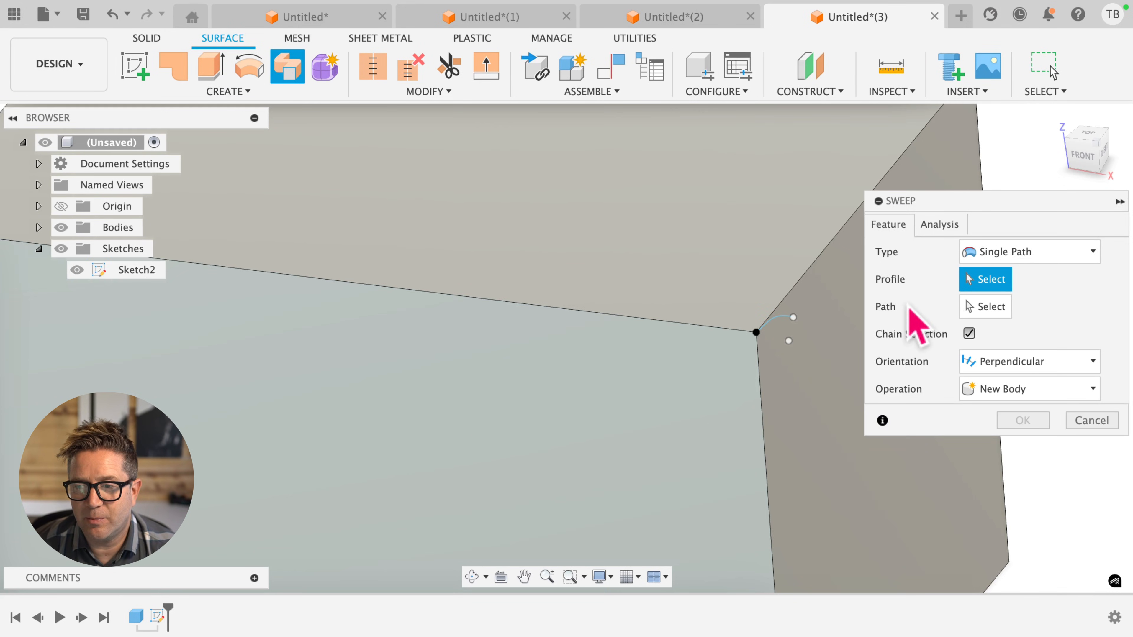
- Review the sweep's type choices in the SURFACE SWEEP RAIL v1 design
left_click(777, 339)
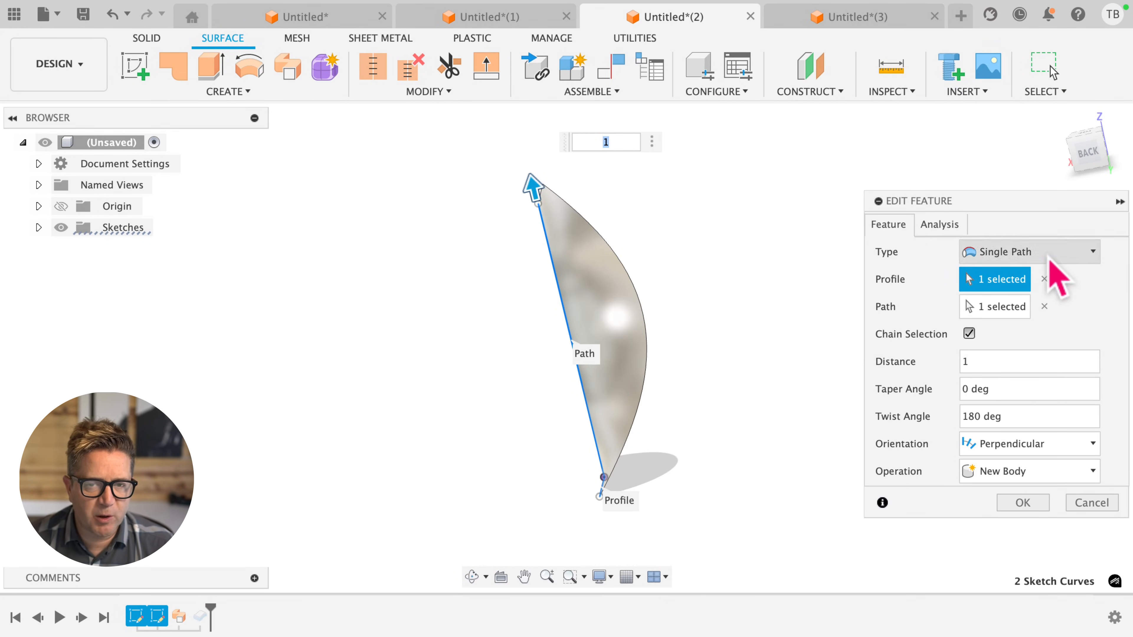
left_click(1029, 251)
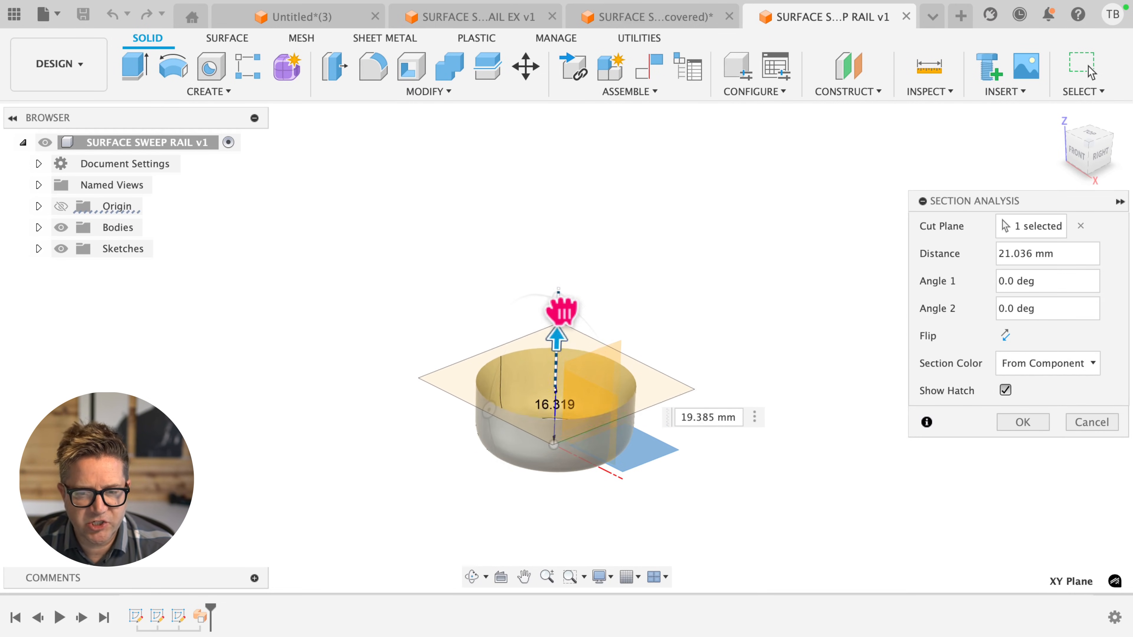
- Slide the section plane from base to neck and back to inspect the bottle's hollow walls
left_click_drag(557, 336, 563, 271)
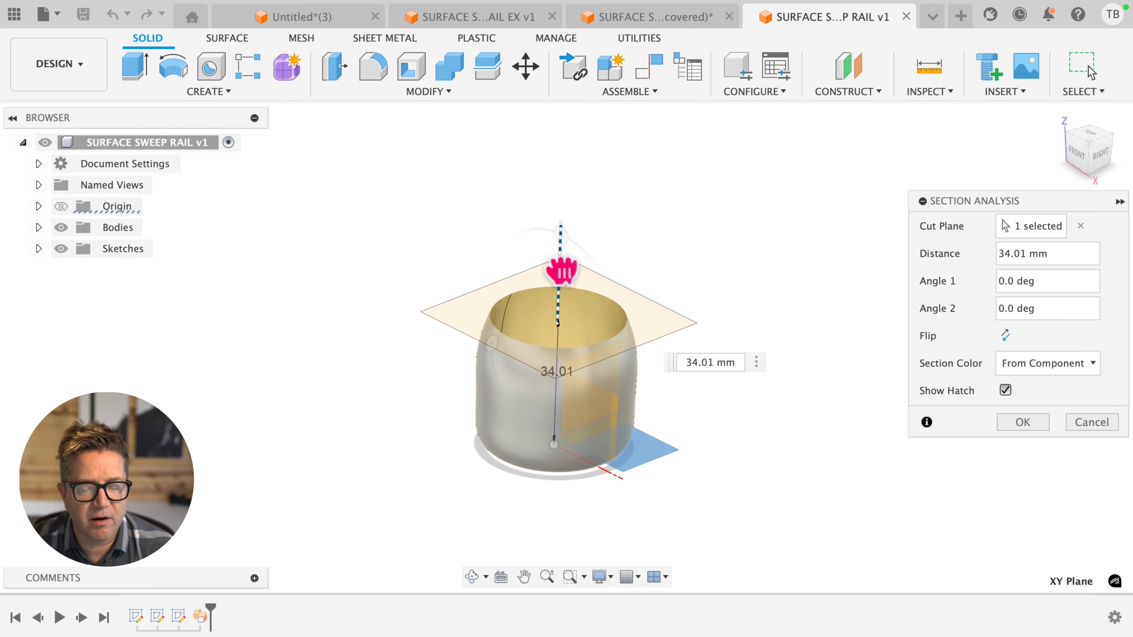
left_click_drag(562, 270, 562, 230)
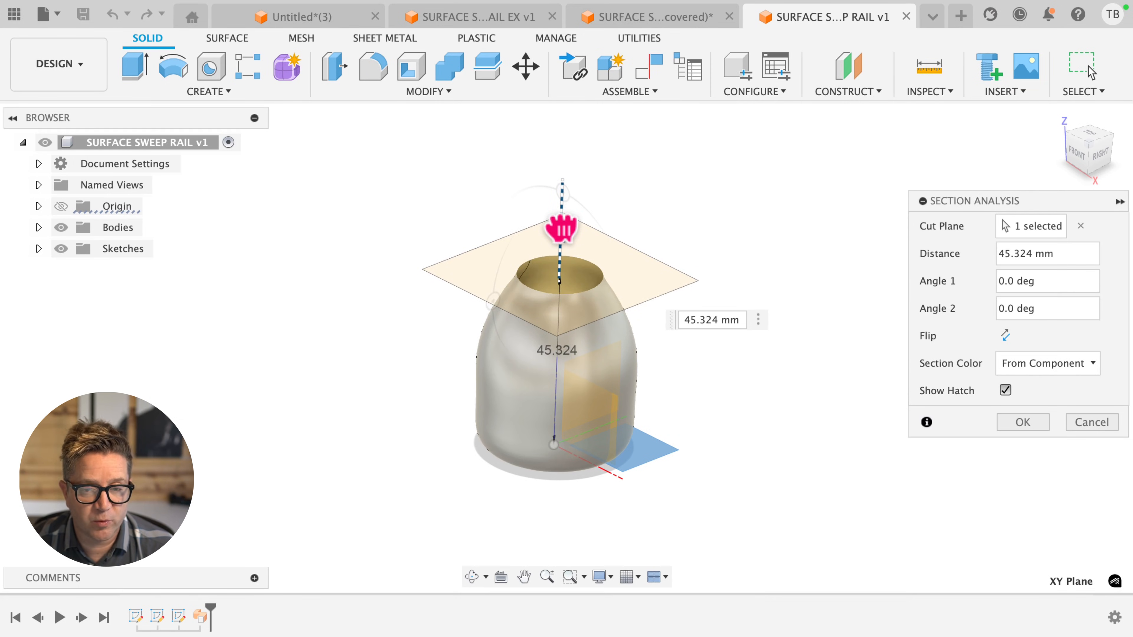
left_click_drag(561, 228, 574, 116)
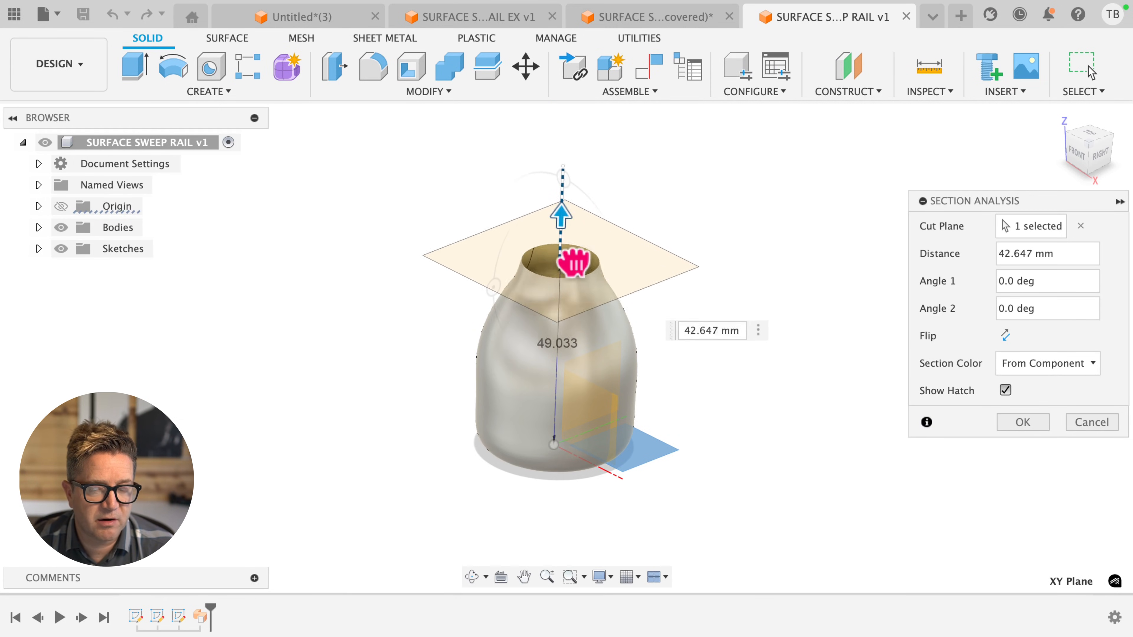
left_click_drag(563, 213, 563, 282)
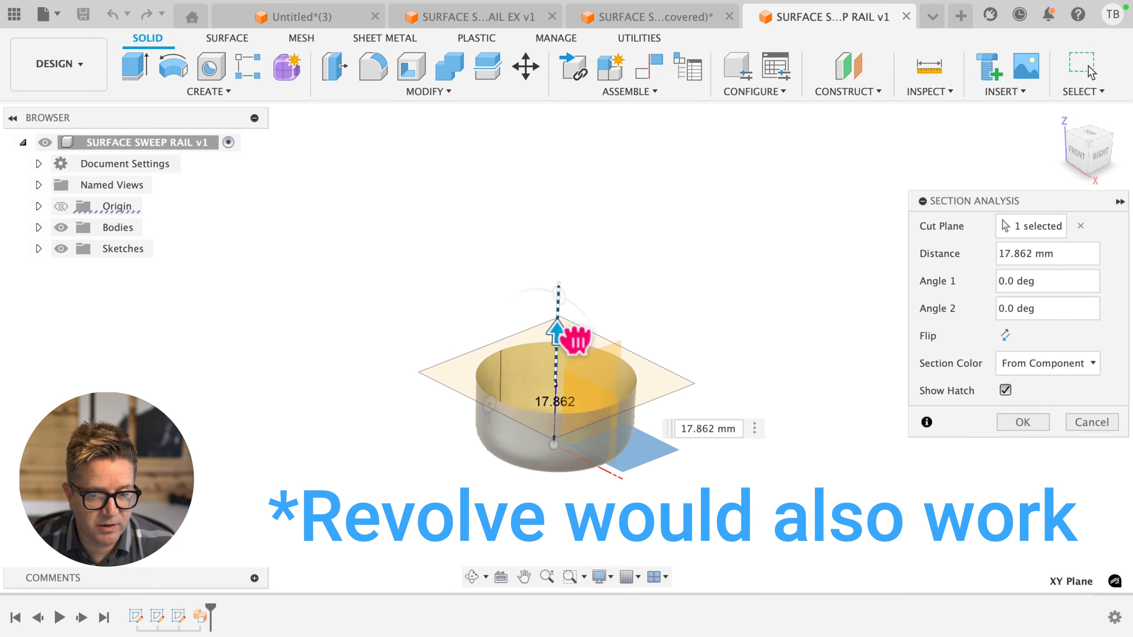
left_click_drag(558, 334, 560, 244)
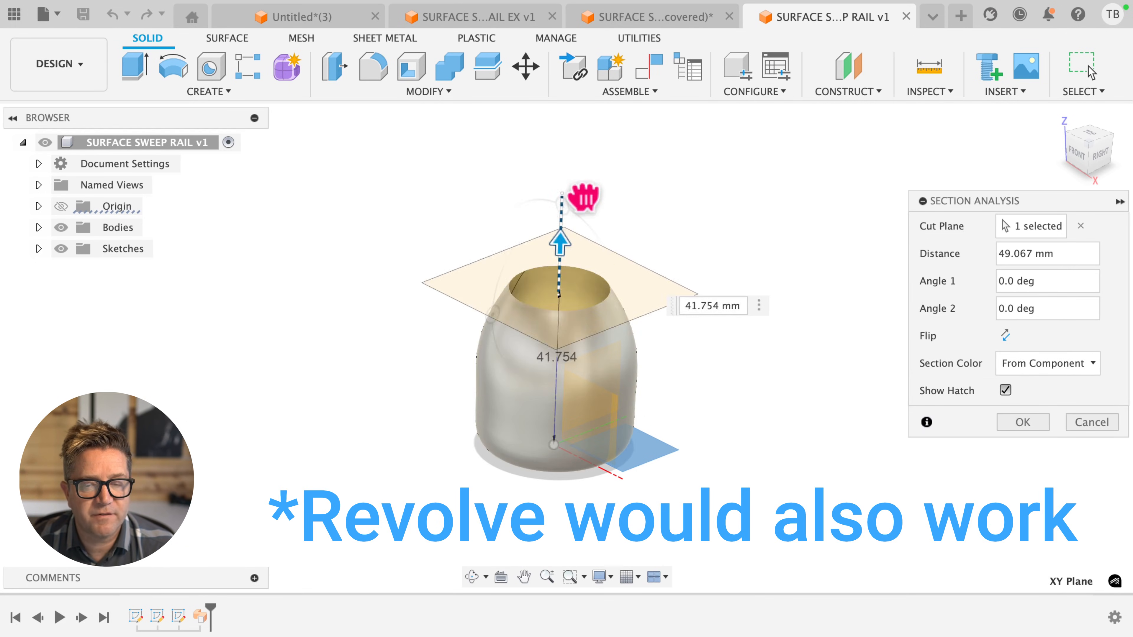
left_click_drag(560, 238, 566, 116)
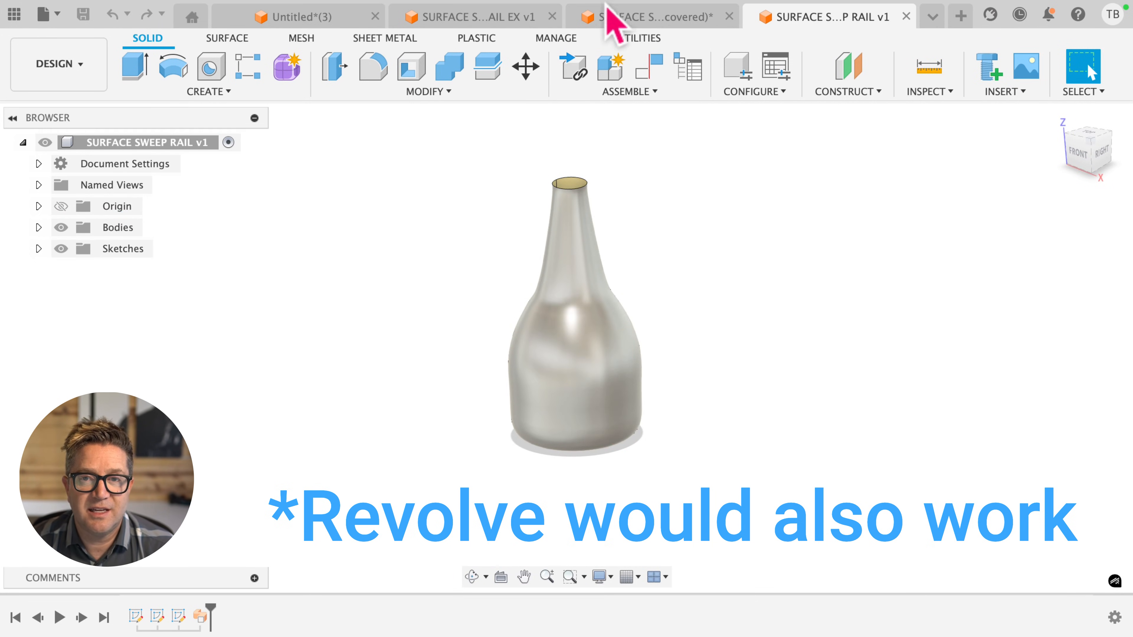
mouse_move(645, 48)
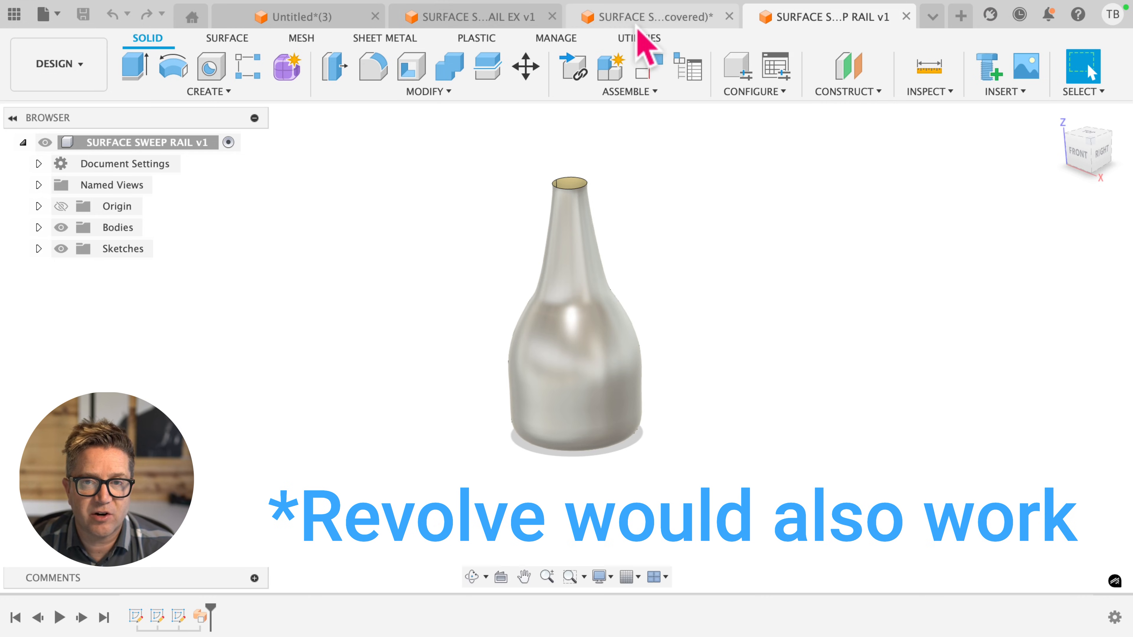
- Switch to the circle, straight path and spline rail document and launch Sweep via 'SW'
left_click(647, 16)
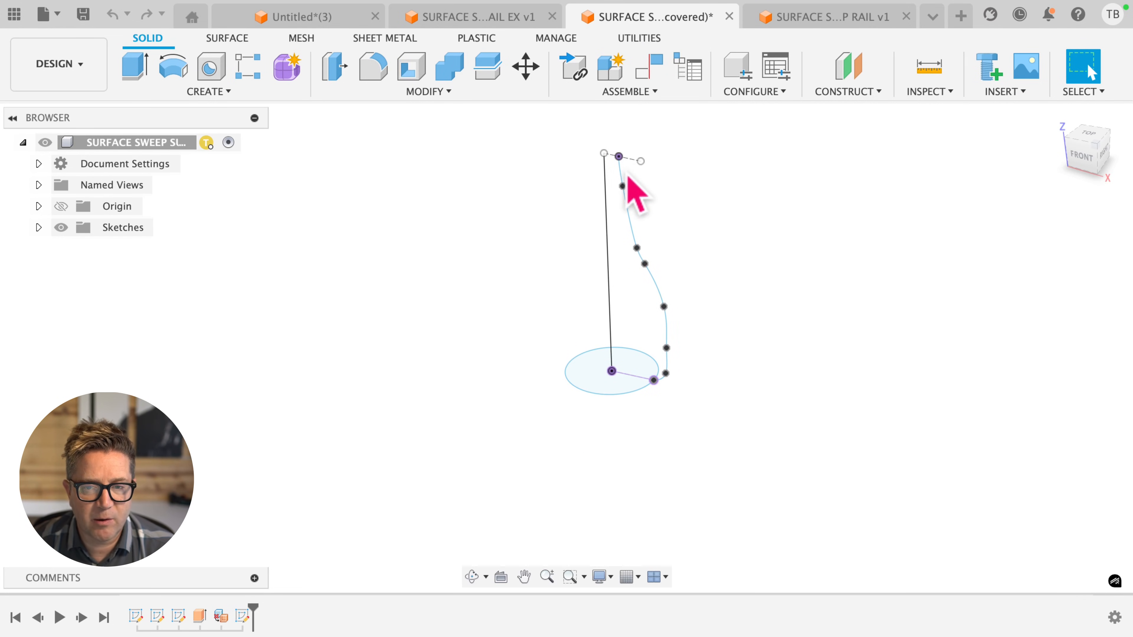
left_click(663, 307)
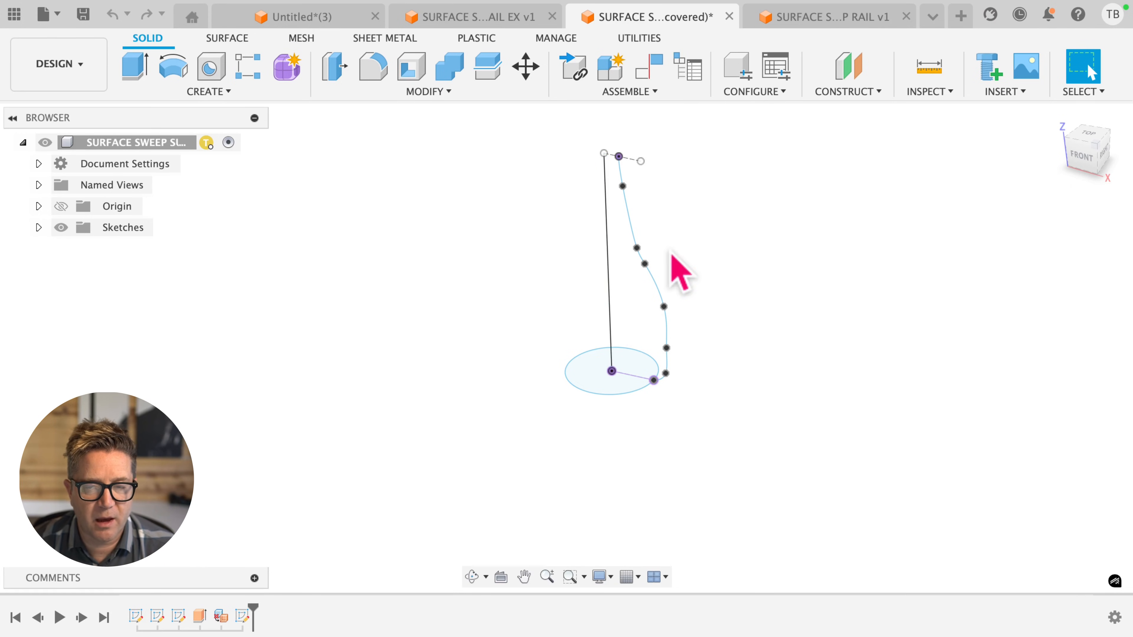
type("SW")
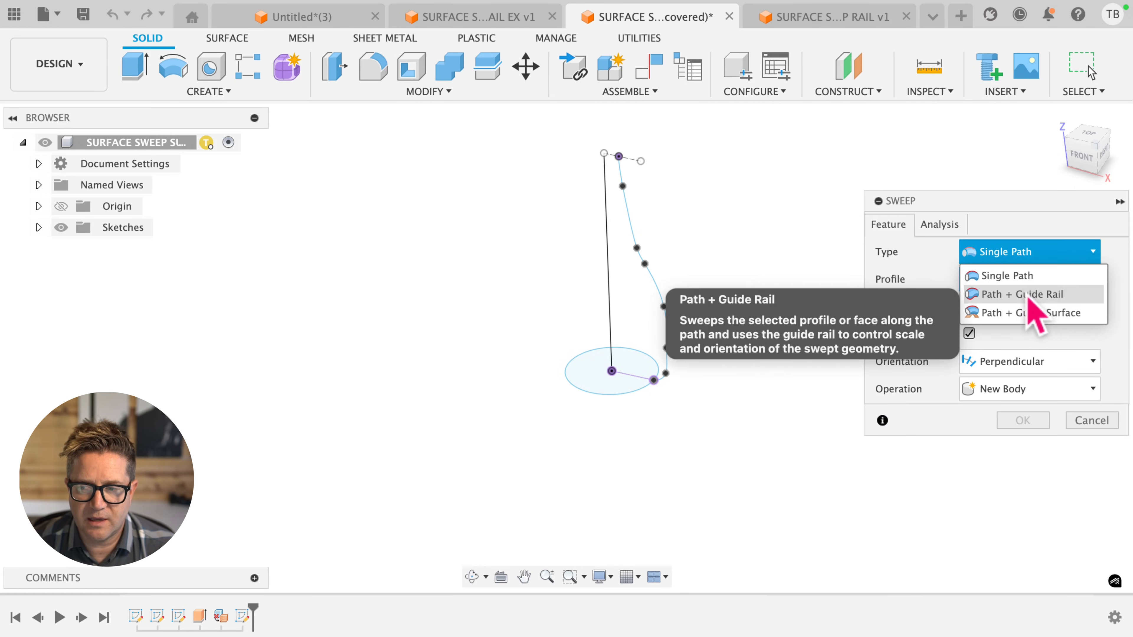
- Sweep with Path + Guide Rail using the spline as rail, creating the bottle-shaped body
left_click(1023, 293)
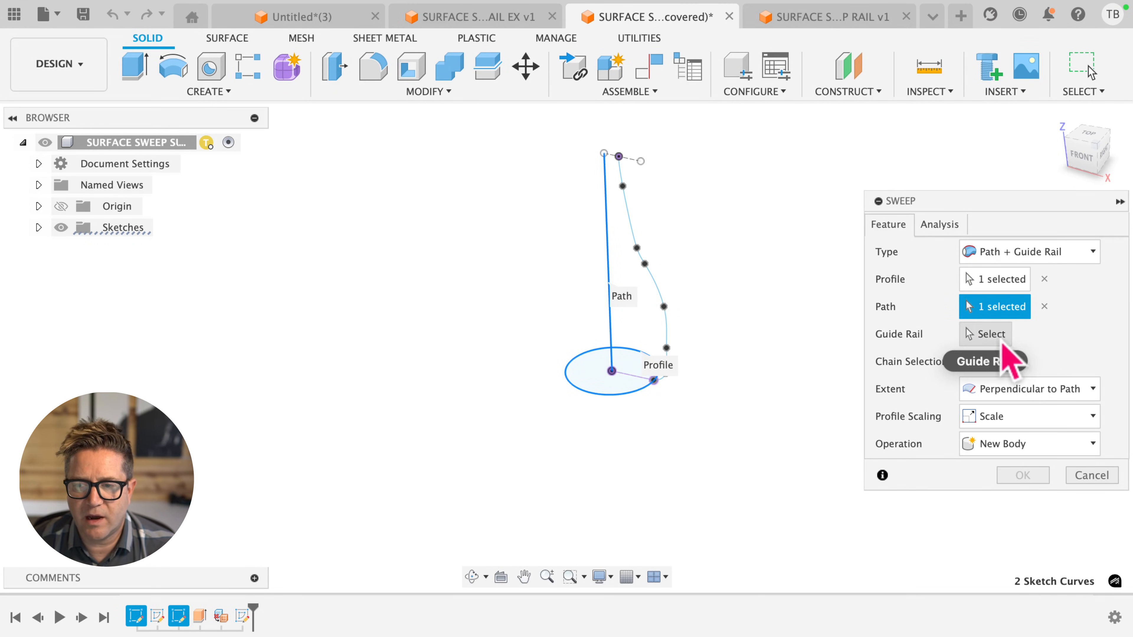
left_click(985, 334)
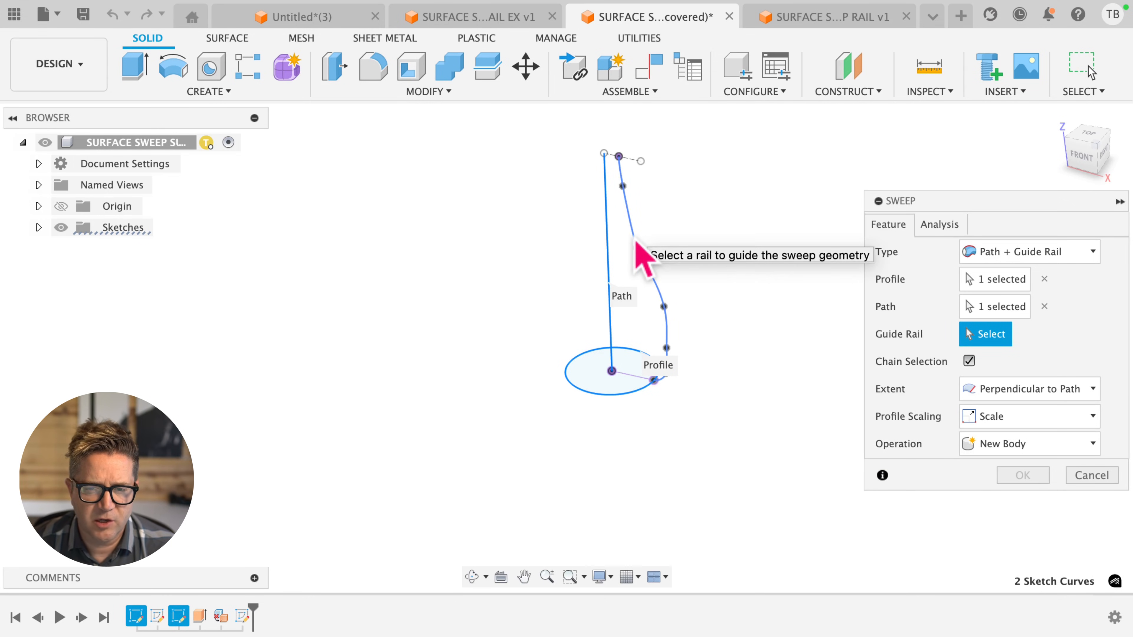
left_click(668, 289)
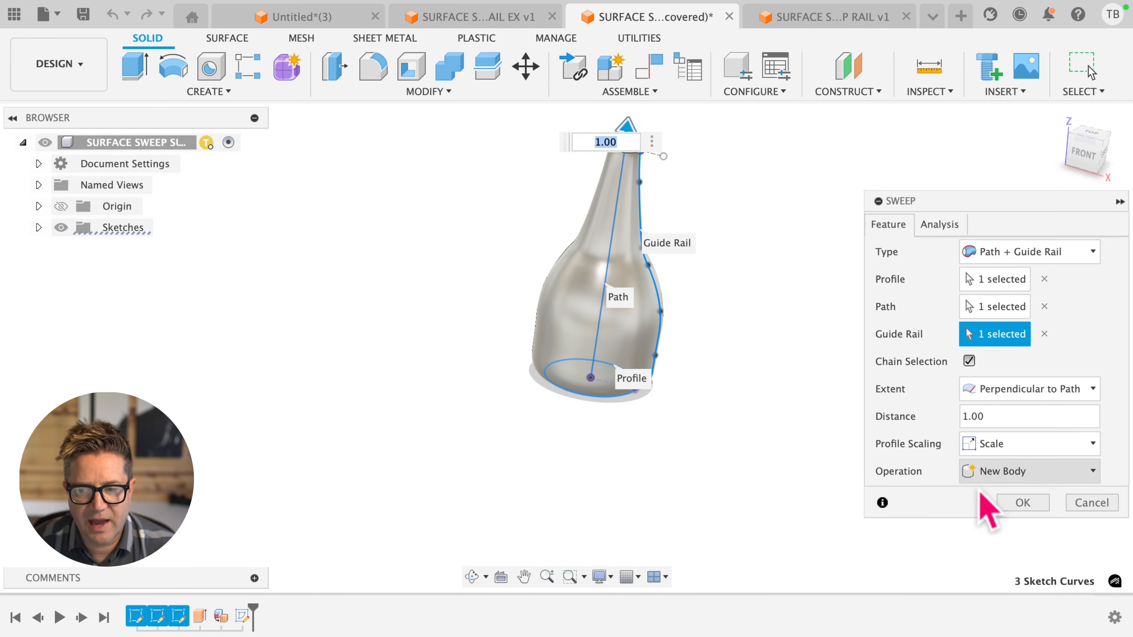
left_click(1022, 503)
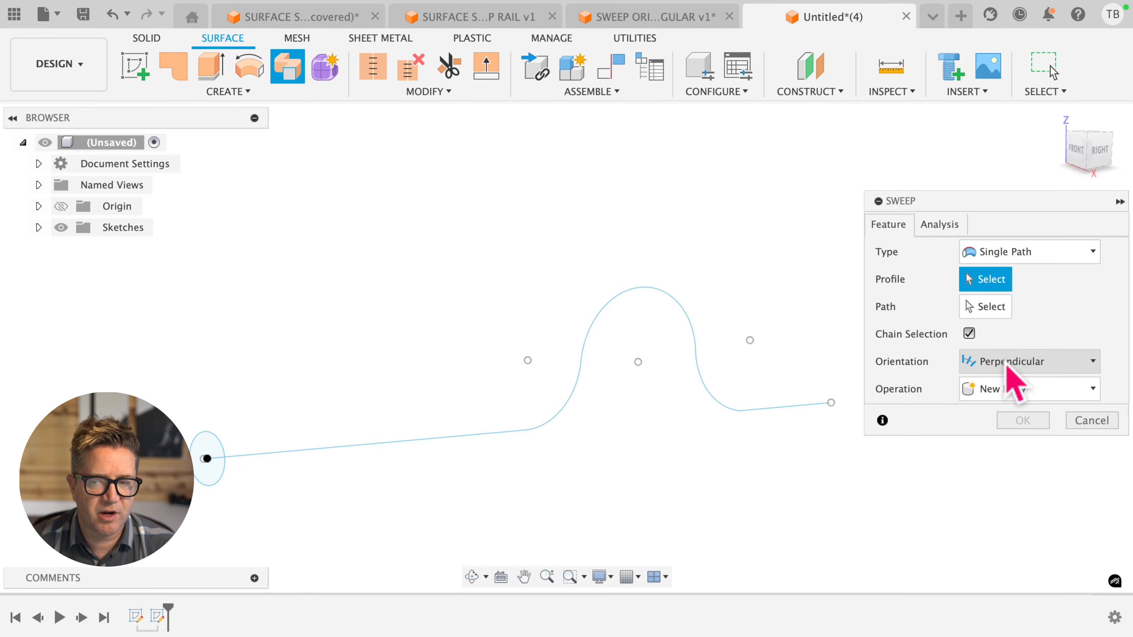
- Preview a single-path sweep of the small circle along the S-curve with Parallel orientation
left_click(1030, 251)
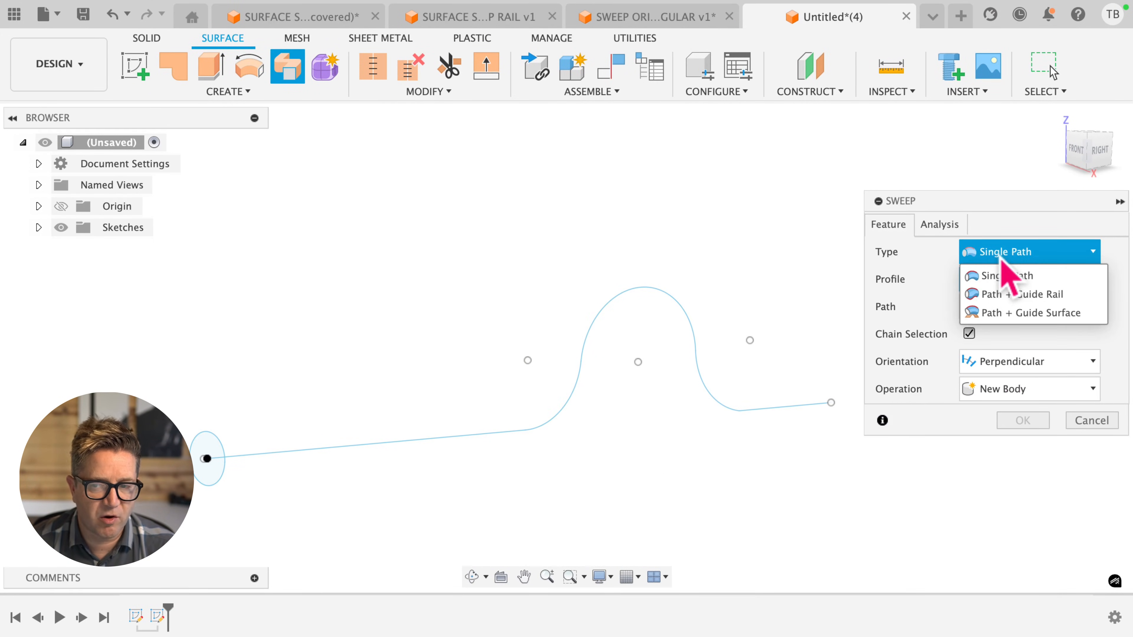
left_click(1004, 275)
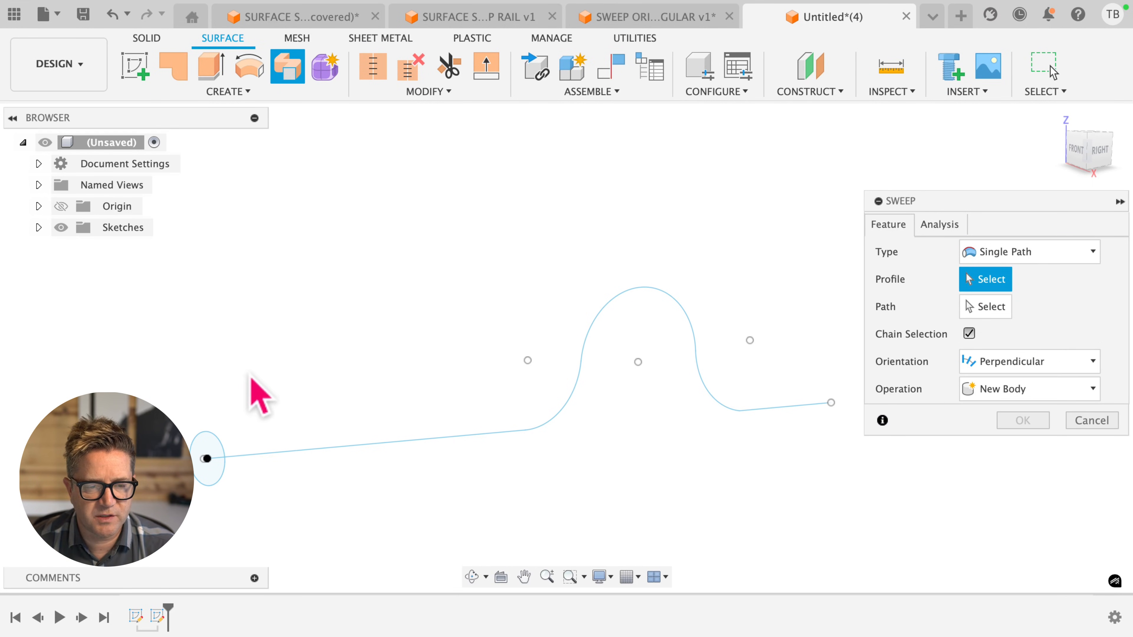
left_click(208, 459)
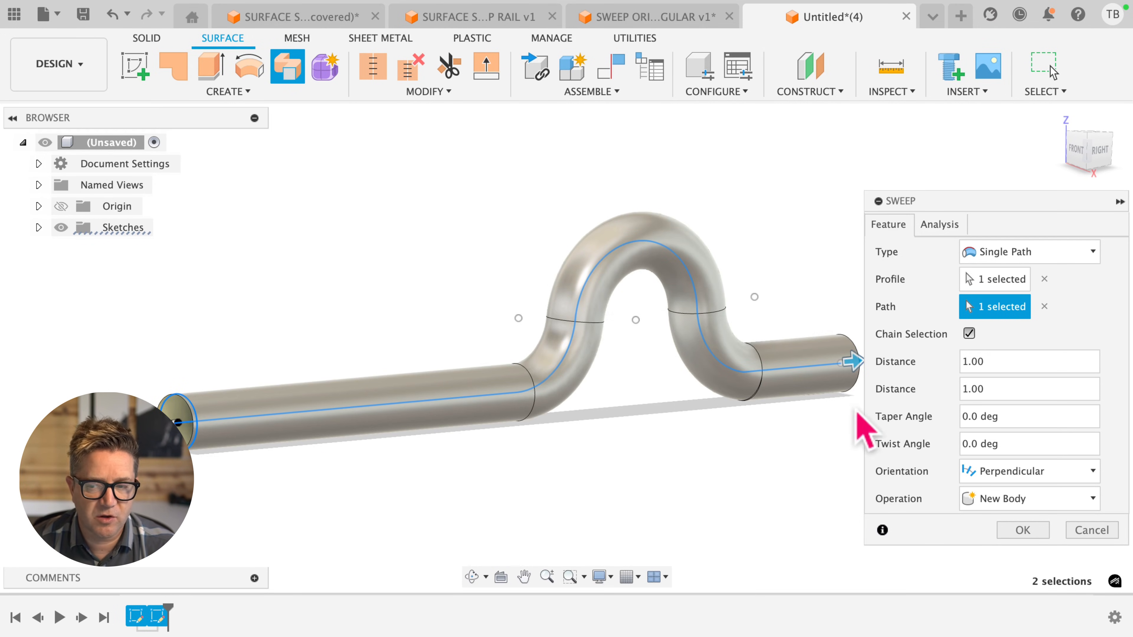
left_click(1027, 471)
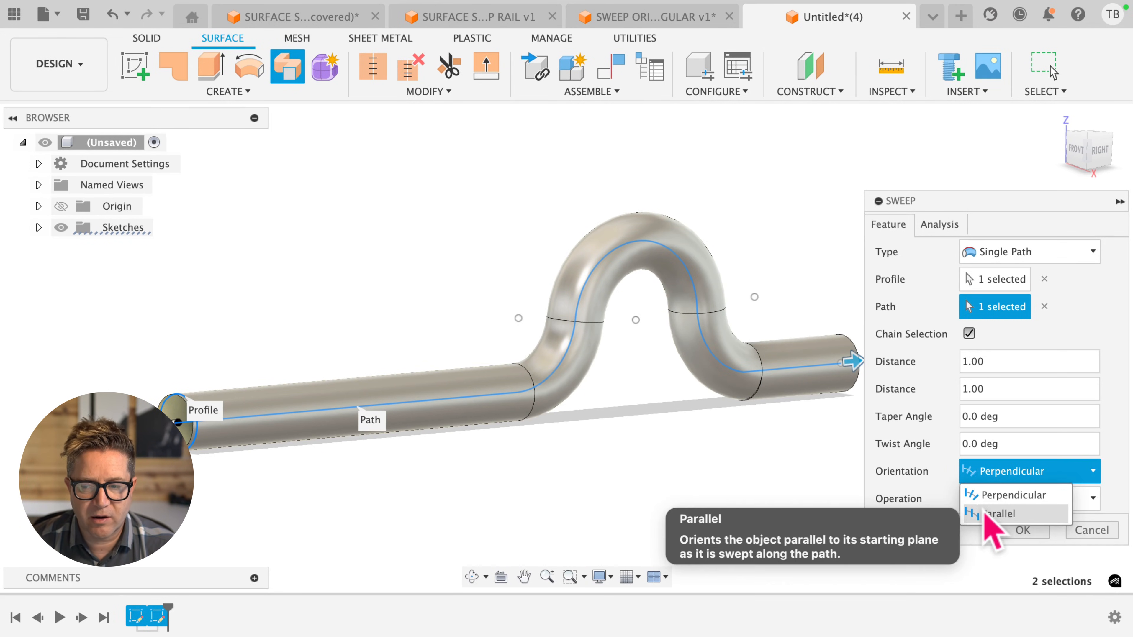
left_click(1000, 514)
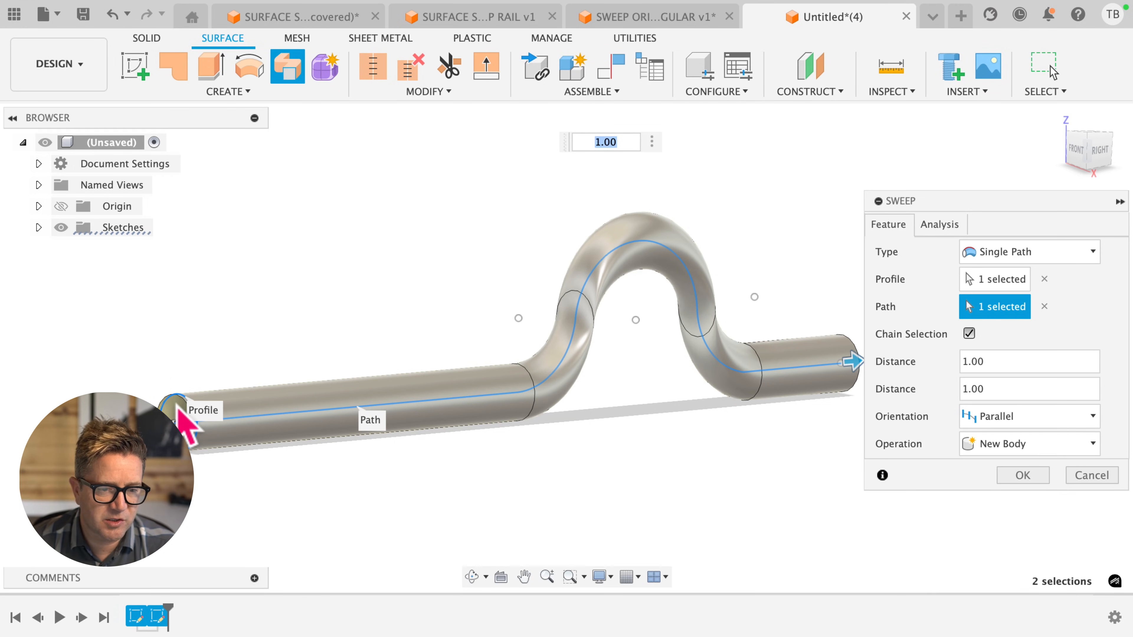
mouse_move(486, 426)
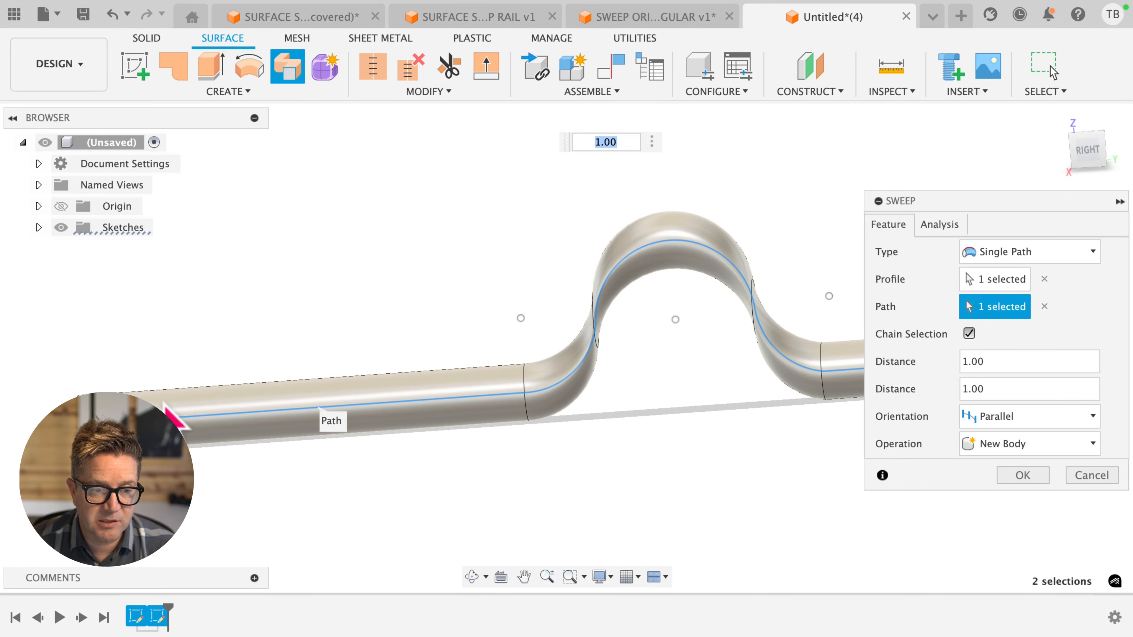
mouse_move(566, 399)
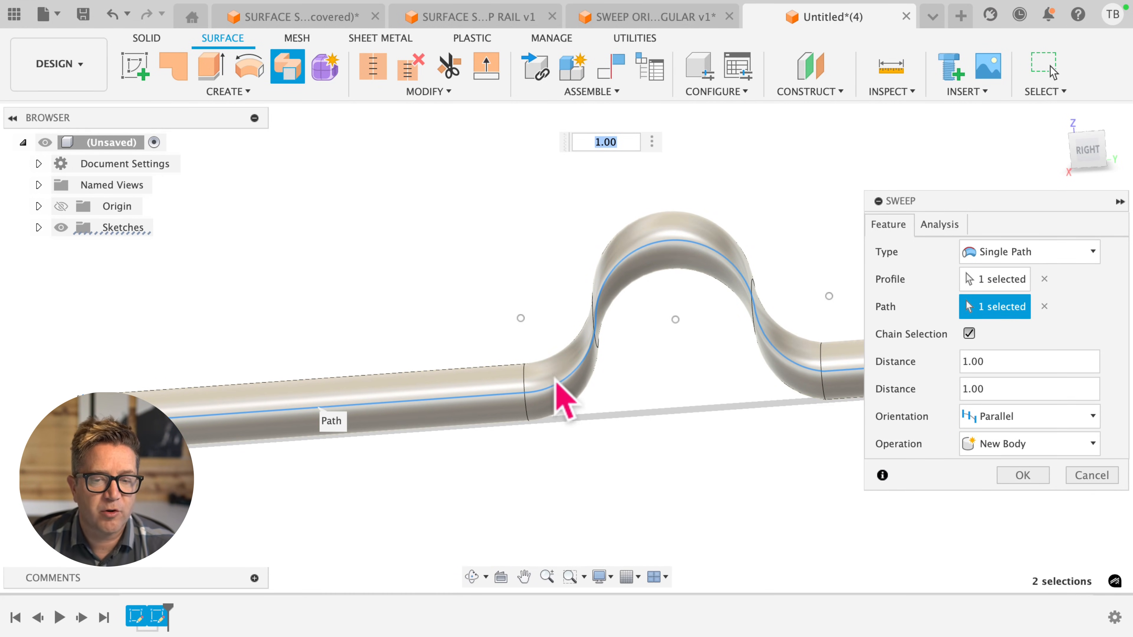
mouse_move(599, 354)
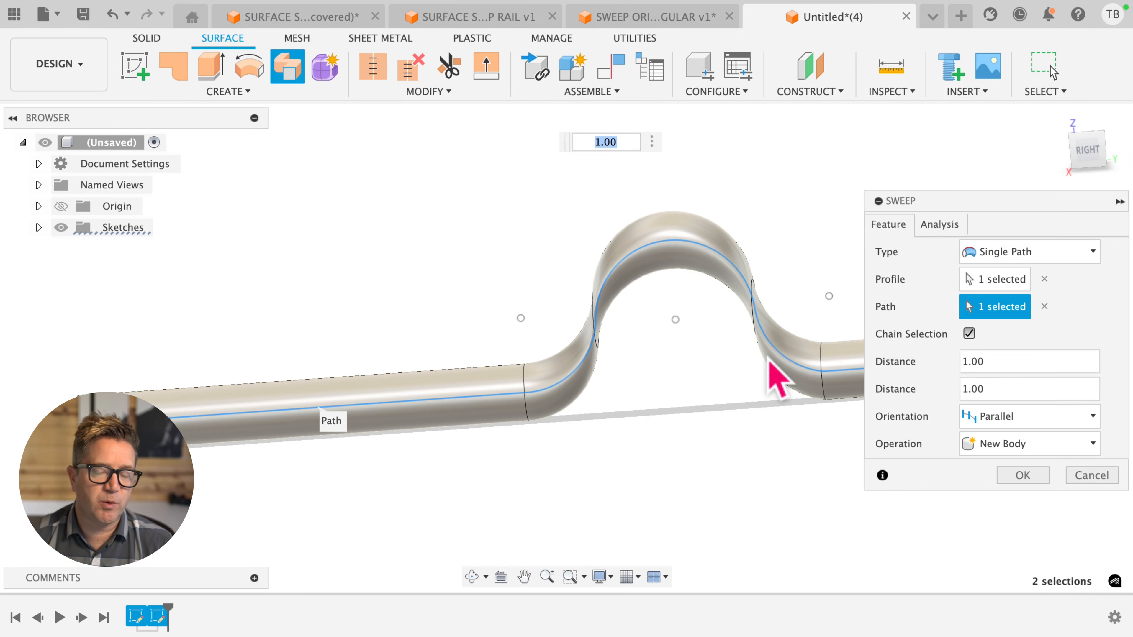
mouse_move(893, 422)
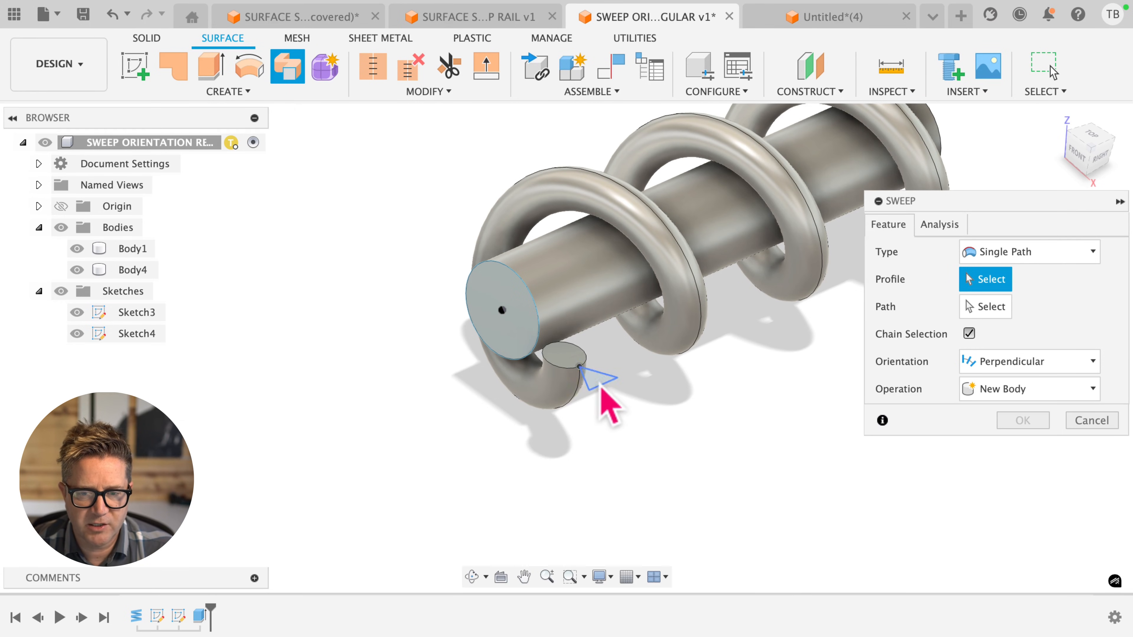
- Create the triangle sweep along the coil path, then hide Body1 (the round coil tube)
left_click(573, 354)
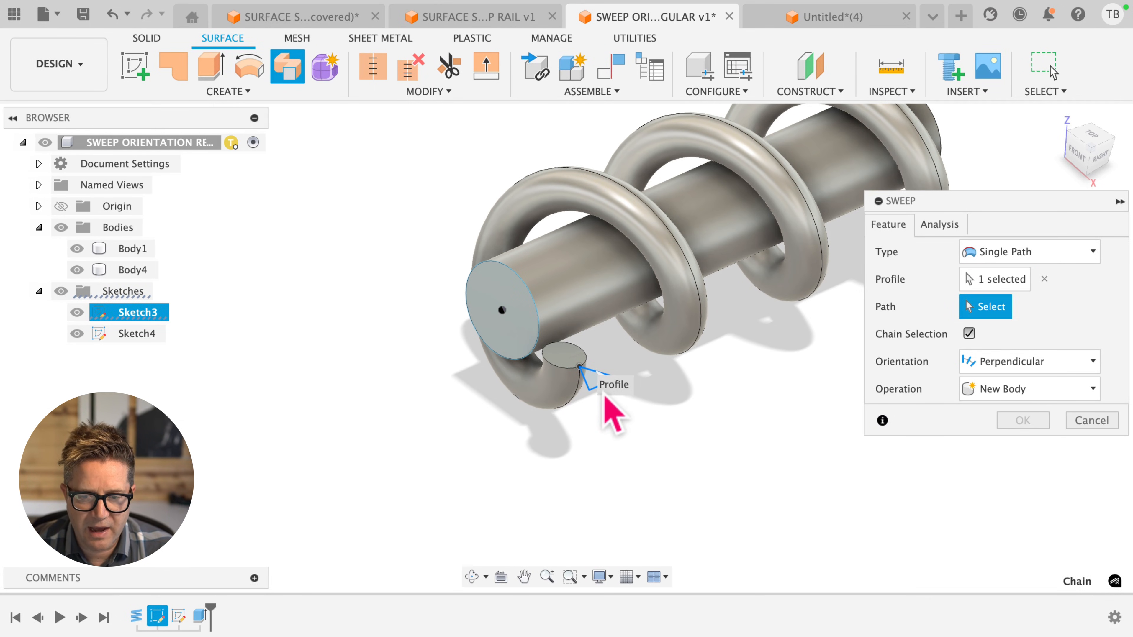
left_click(603, 391)
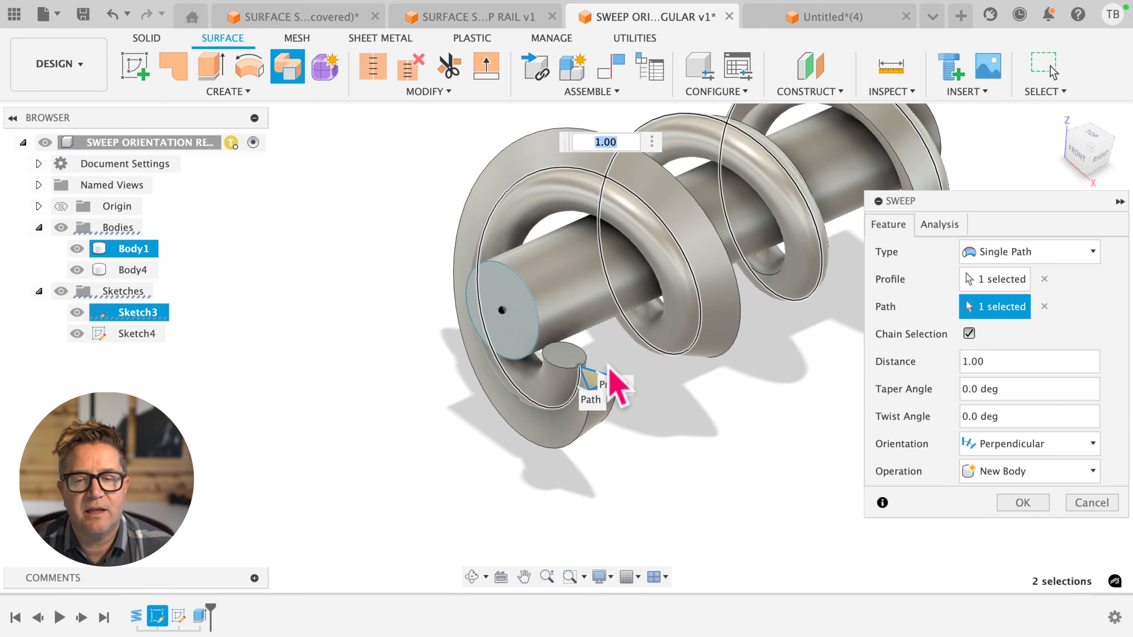
scroll("down", 3)
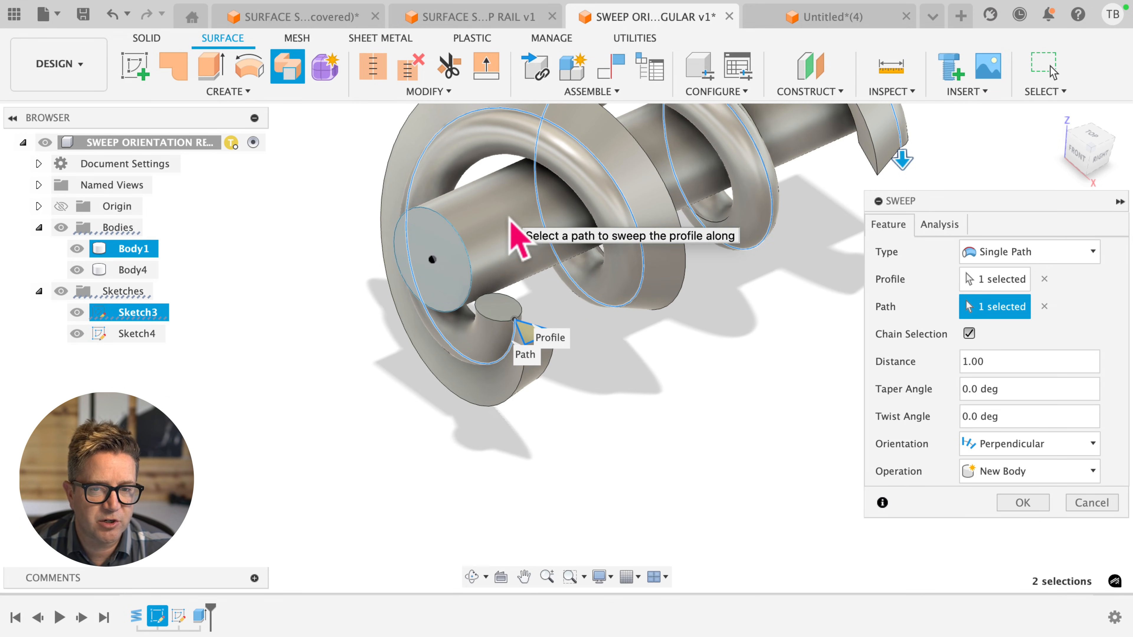
left_click(1022, 503)
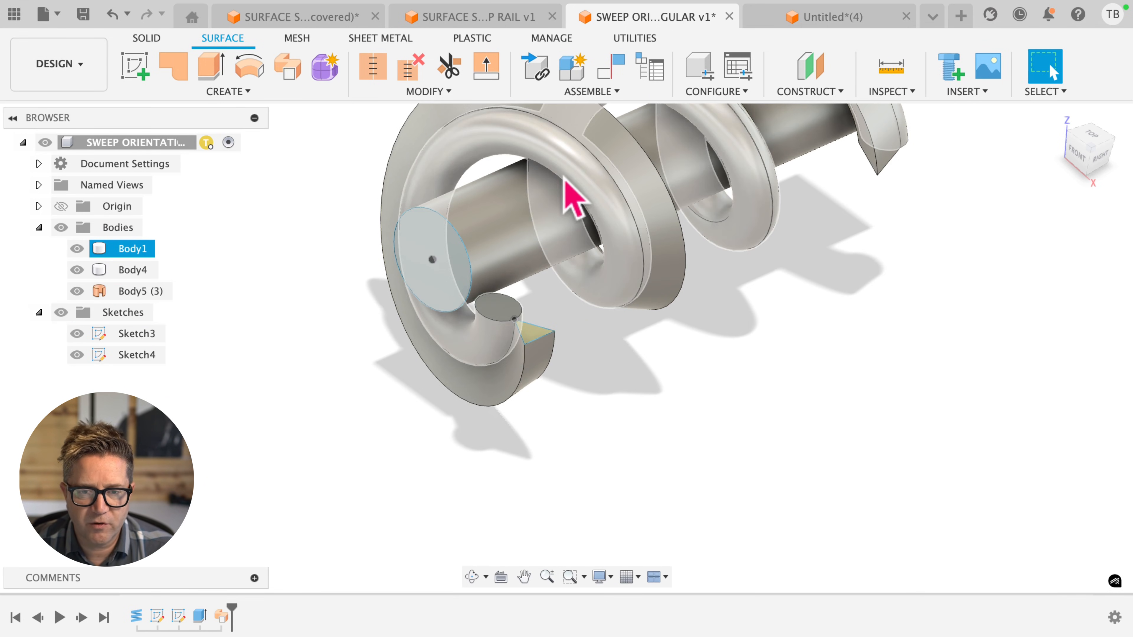
left_click(77, 248)
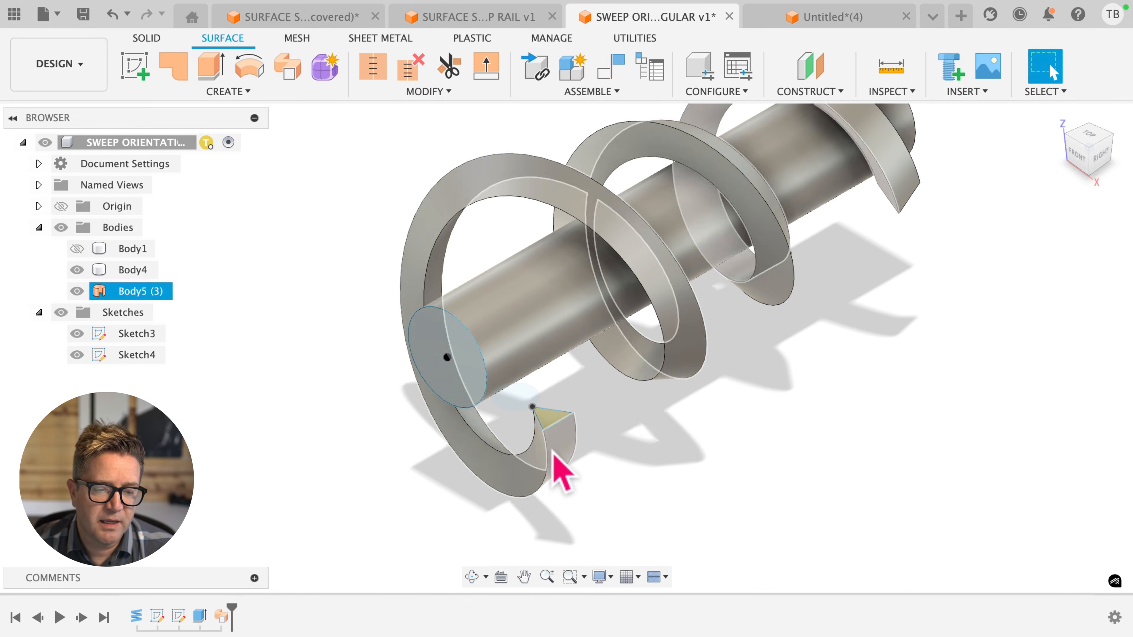
- Re-edit the latest sweep, choosing the triangle profile and the coil as its path
right_click(222, 616)
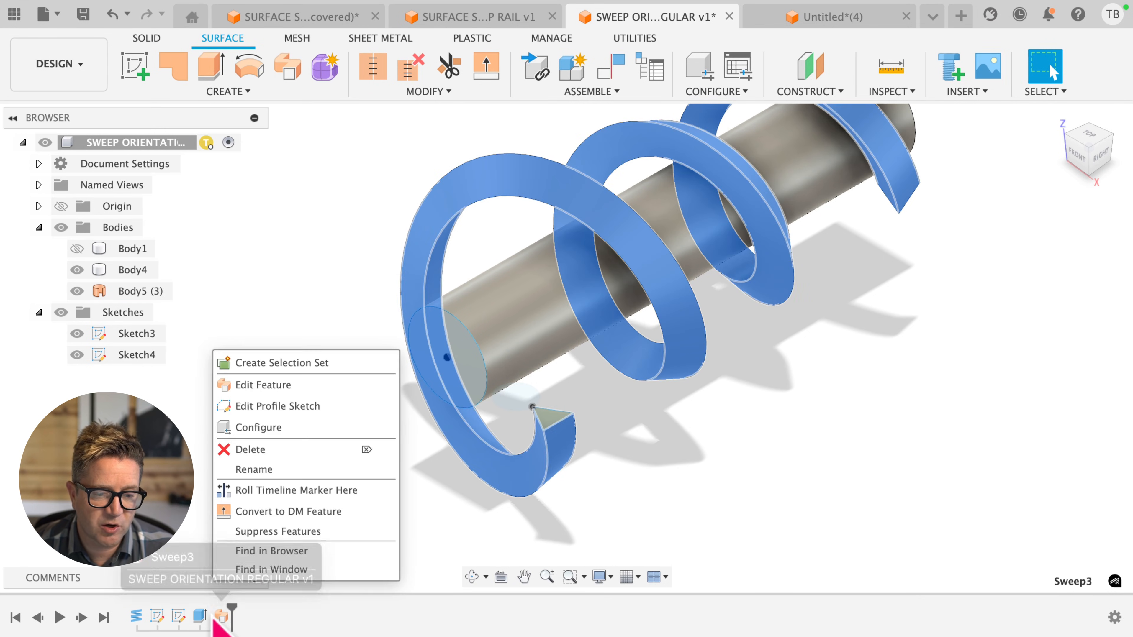
left_click(261, 384)
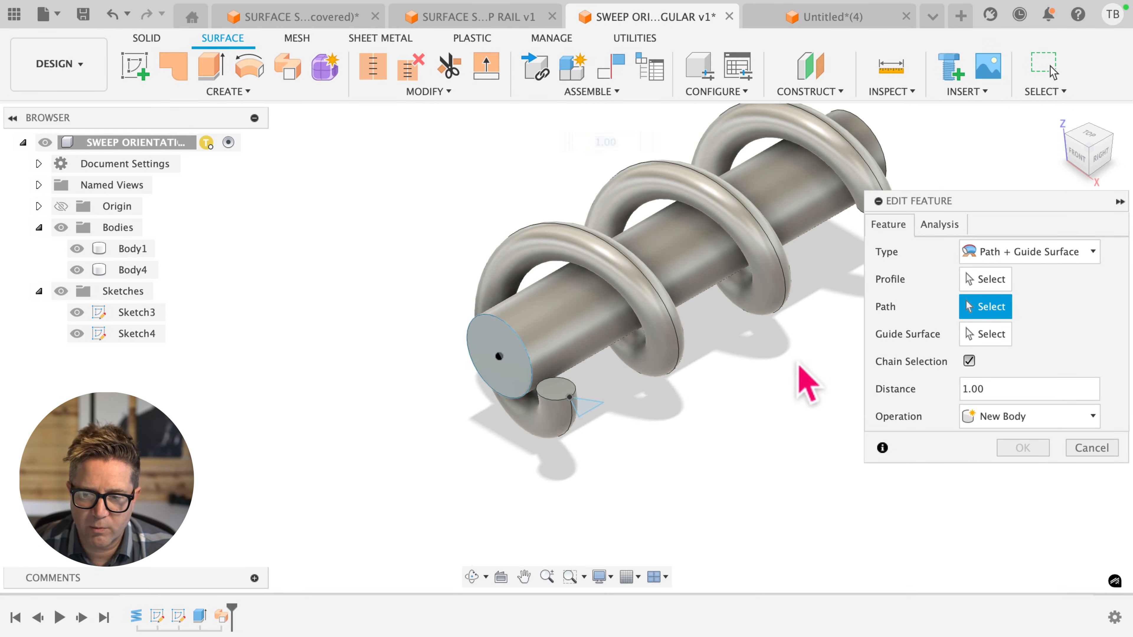
left_click(985, 279)
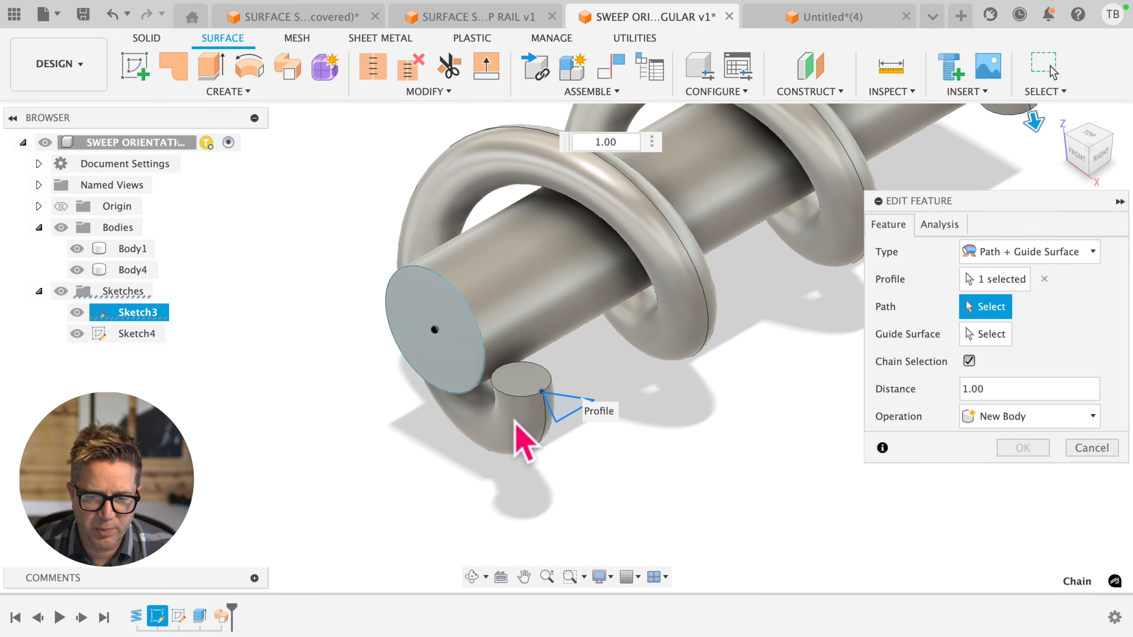
left_click(546, 426)
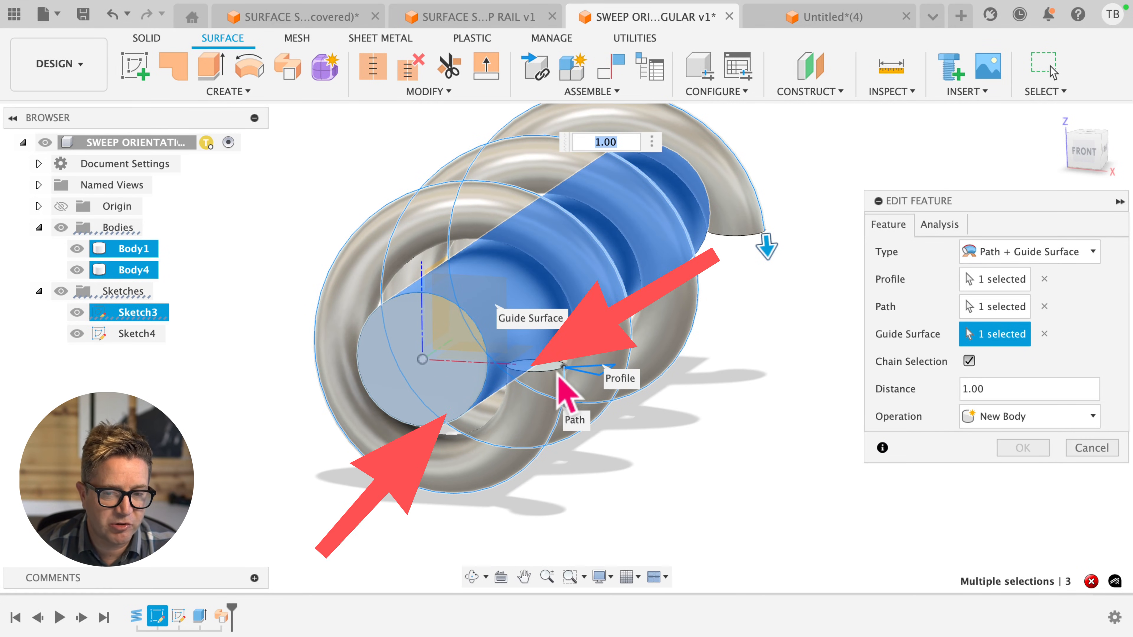
mouse_move(572, 391)
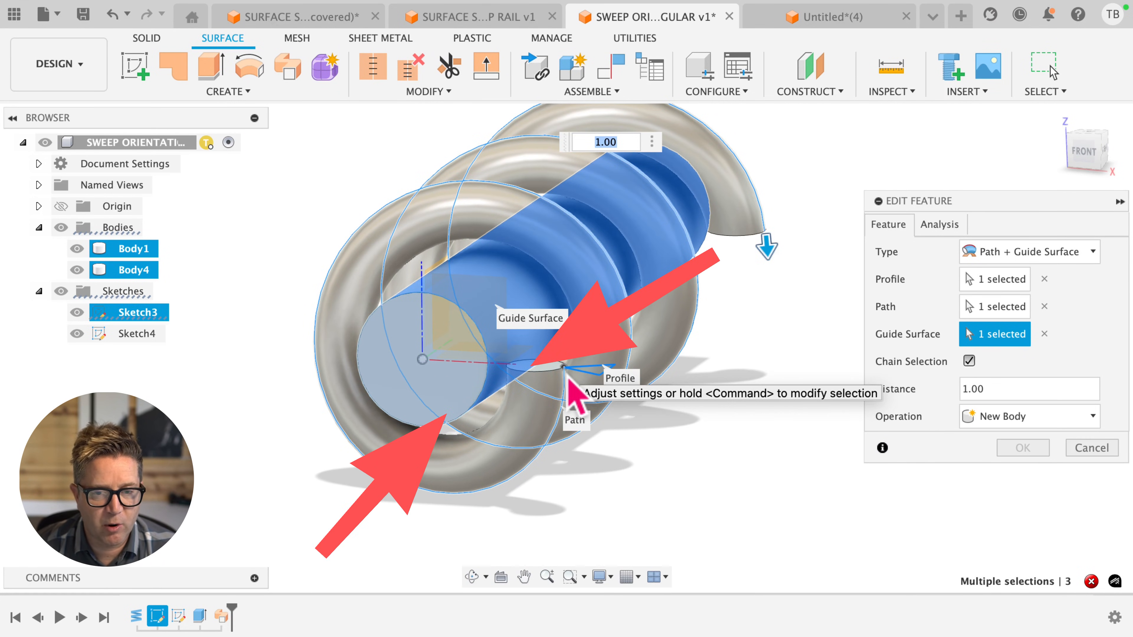
mouse_move(604, 196)
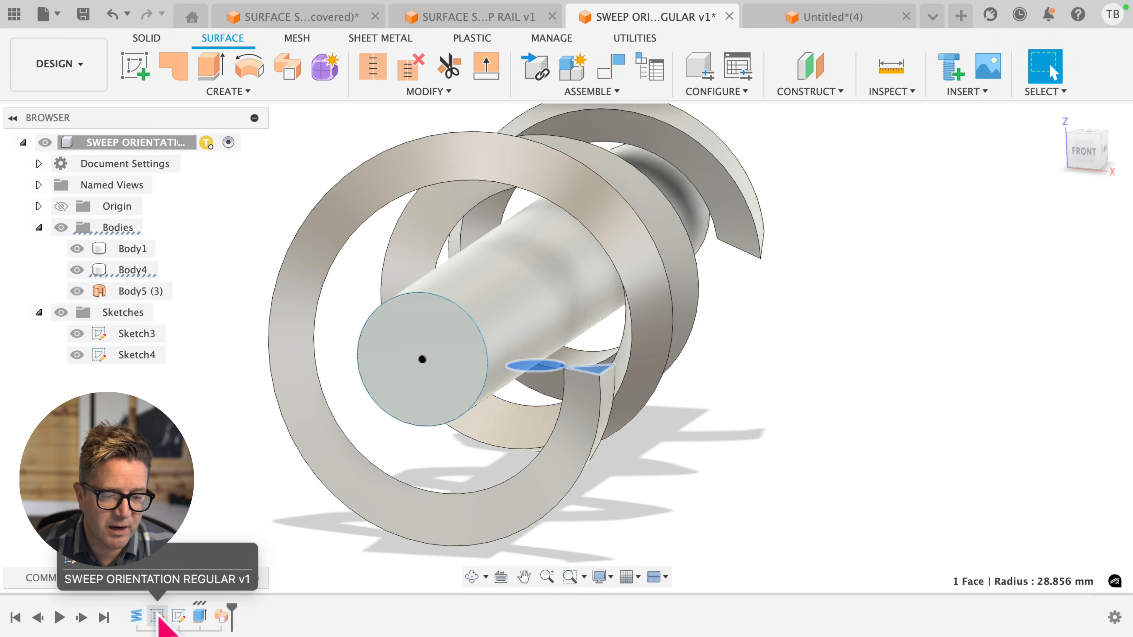
left_click(130, 334)
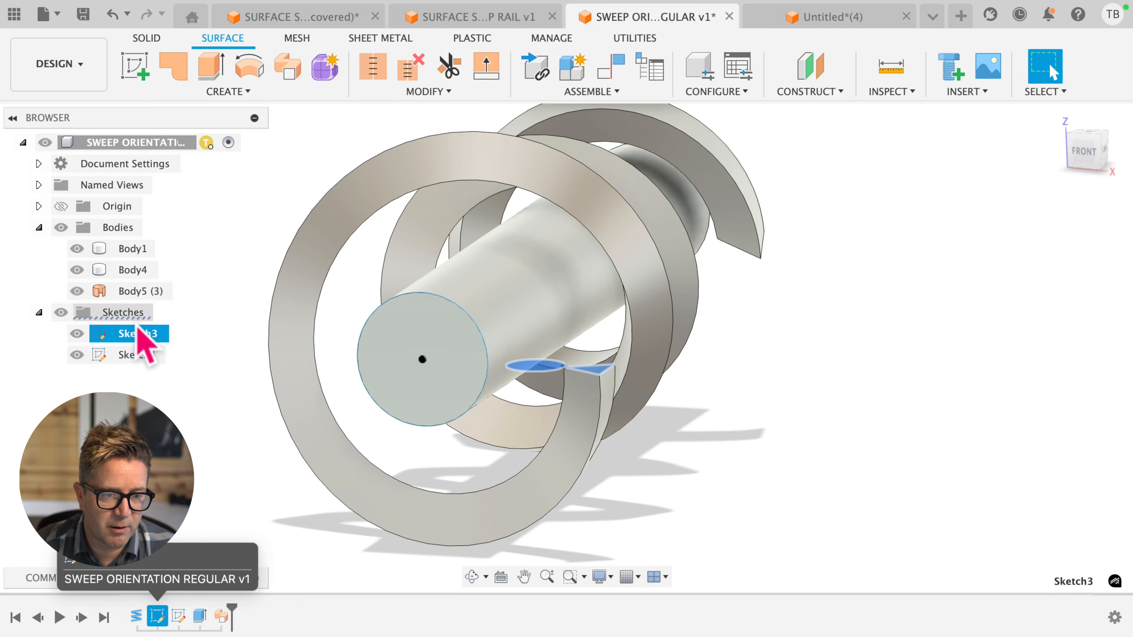
right_click(128, 334)
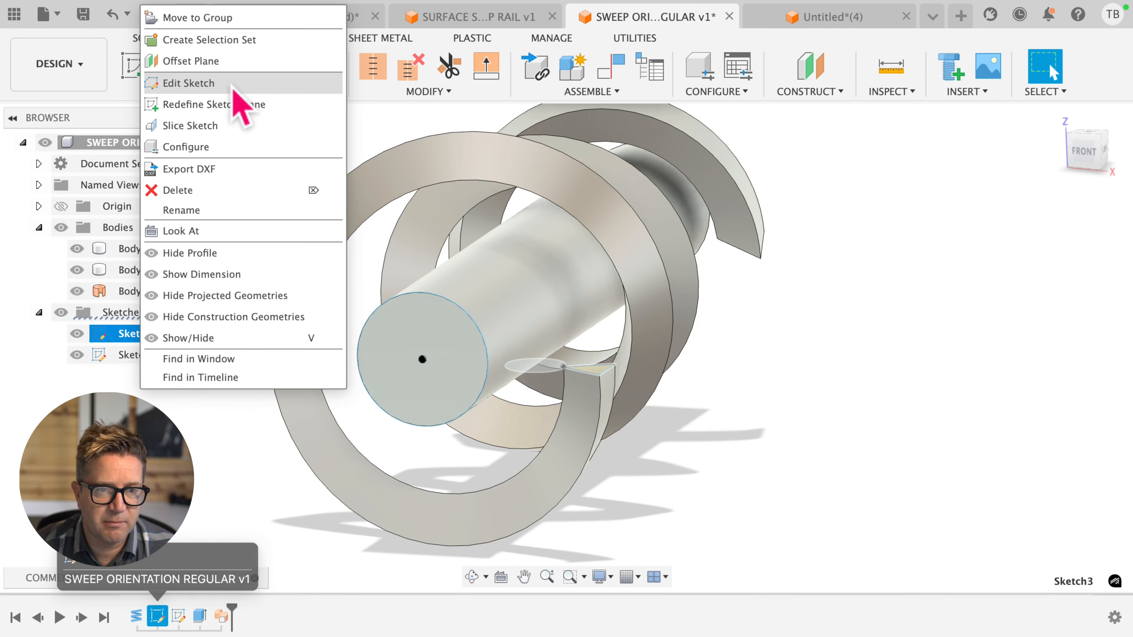
left_click(190, 82)
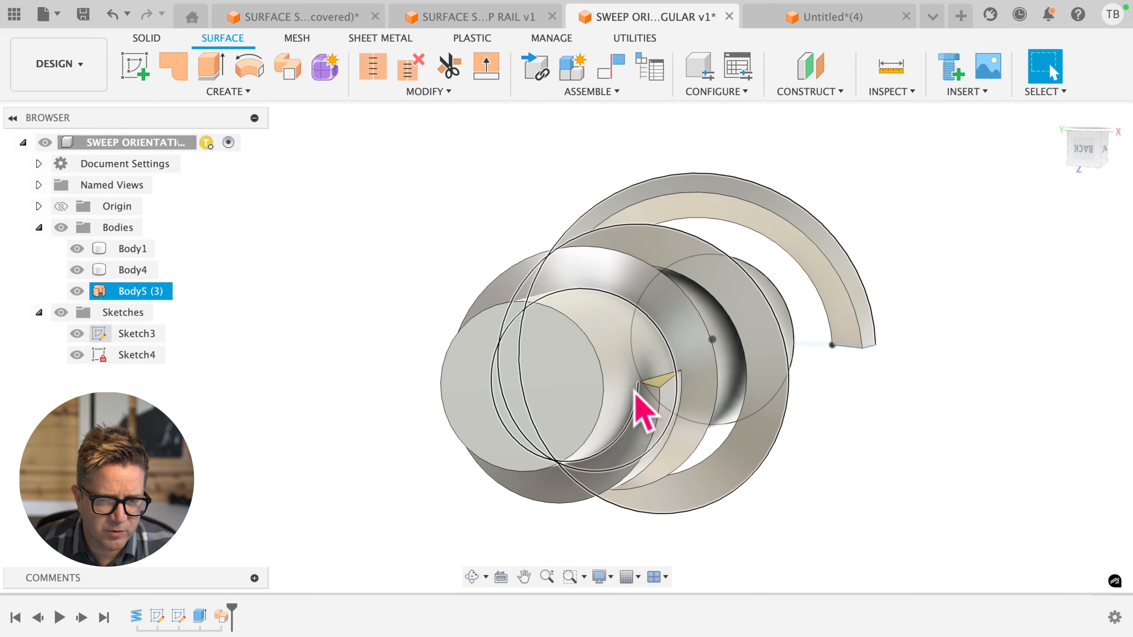
- Start a new surface Sweep of type Path + Guide Surface with the coil as path
type("SWE")
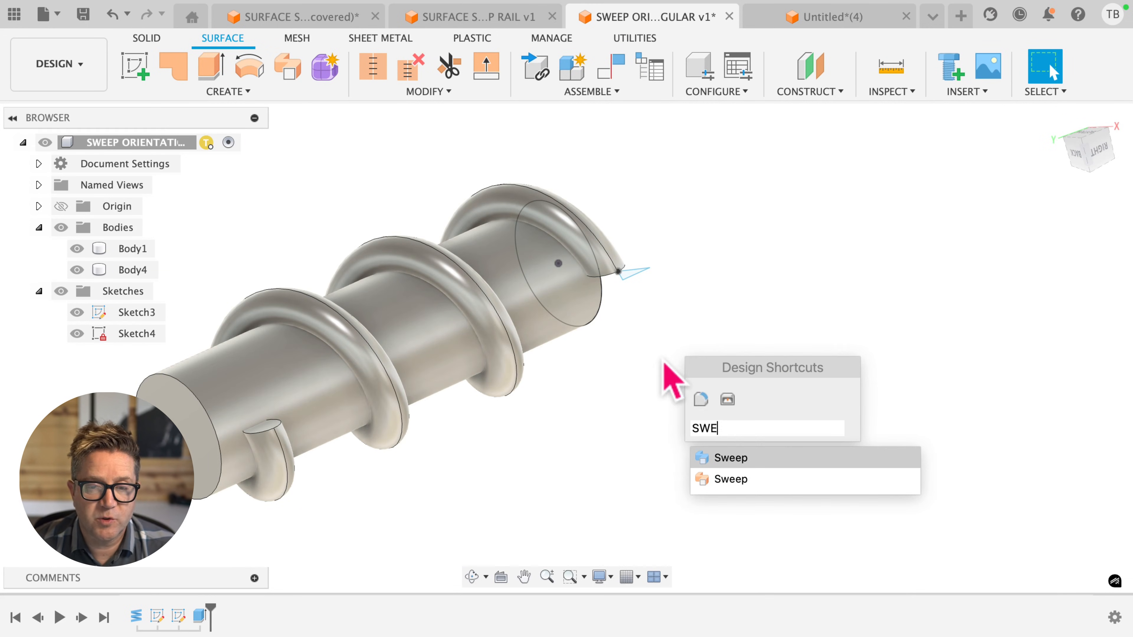
left_click(730, 457)
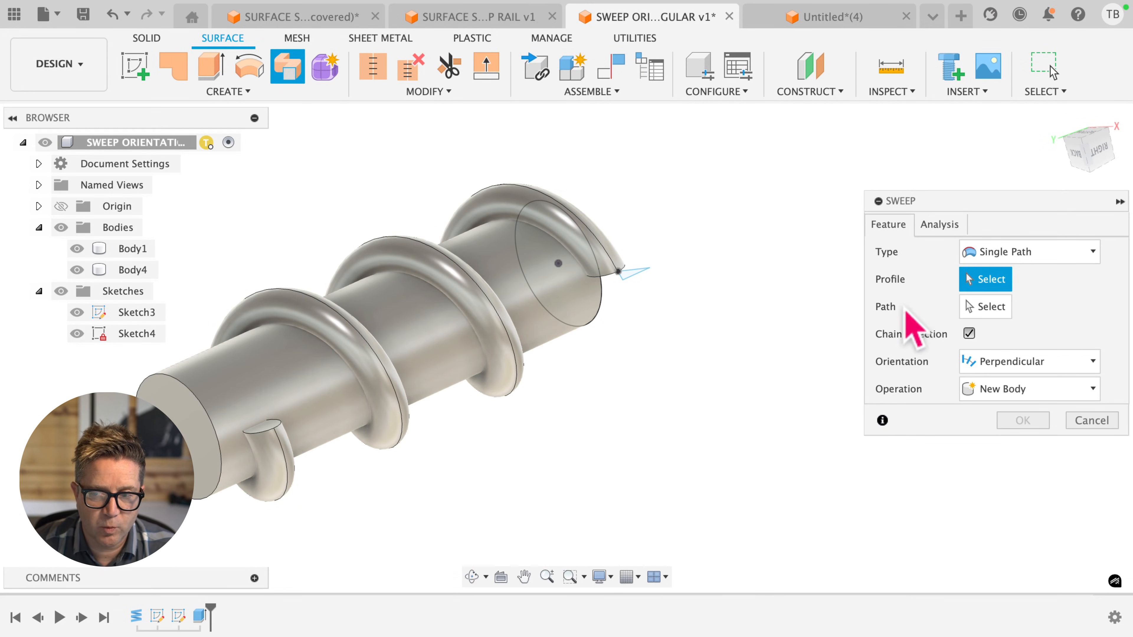
left_click(1026, 251)
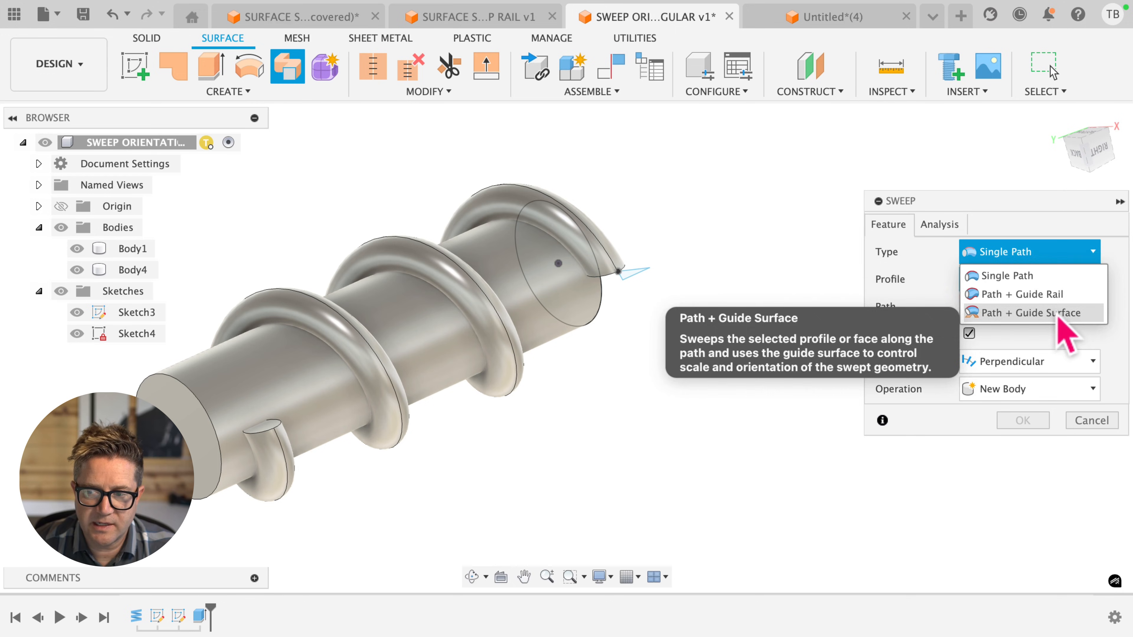
left_click(1032, 312)
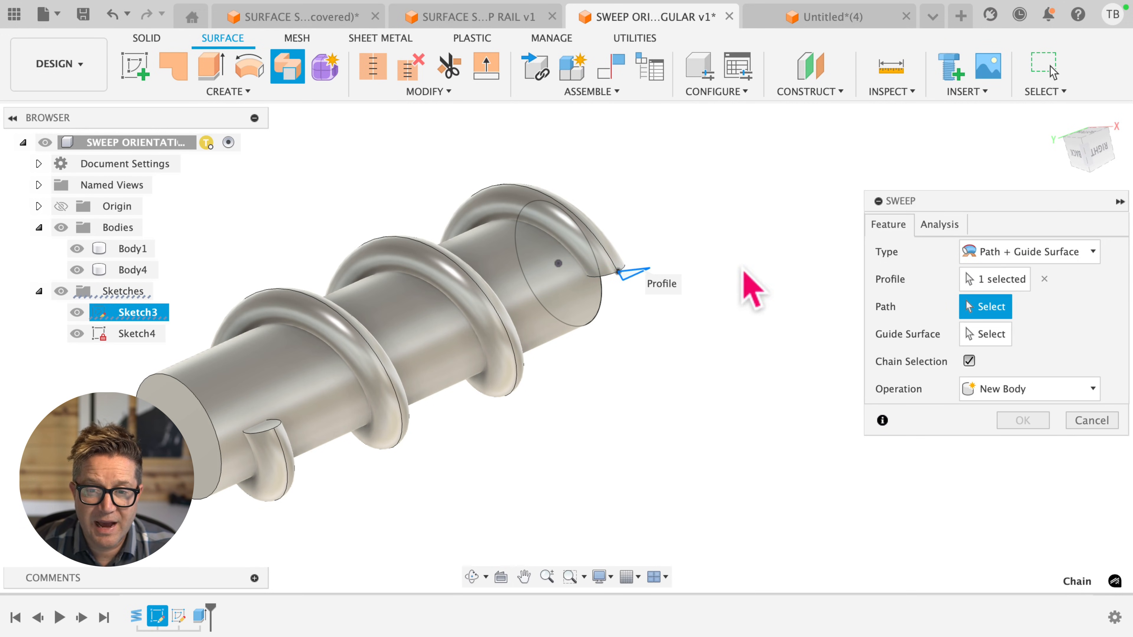
left_click(611, 260)
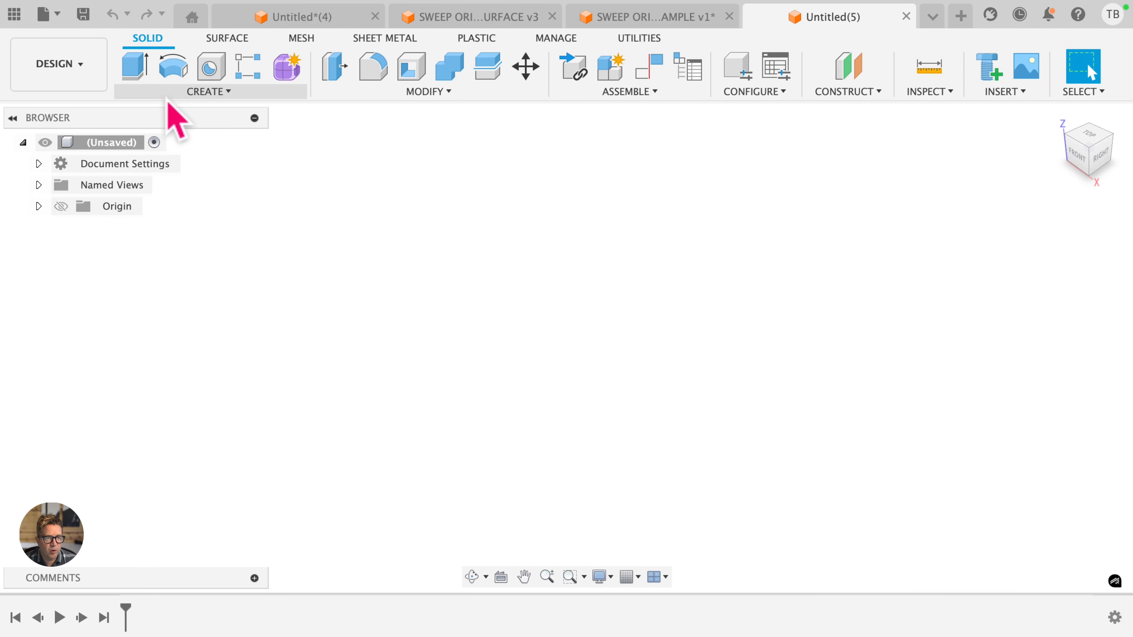
- Create a coil, trying Spiral then Revolution and Height, stretched to about 357 mm tall
left_click(210, 91)
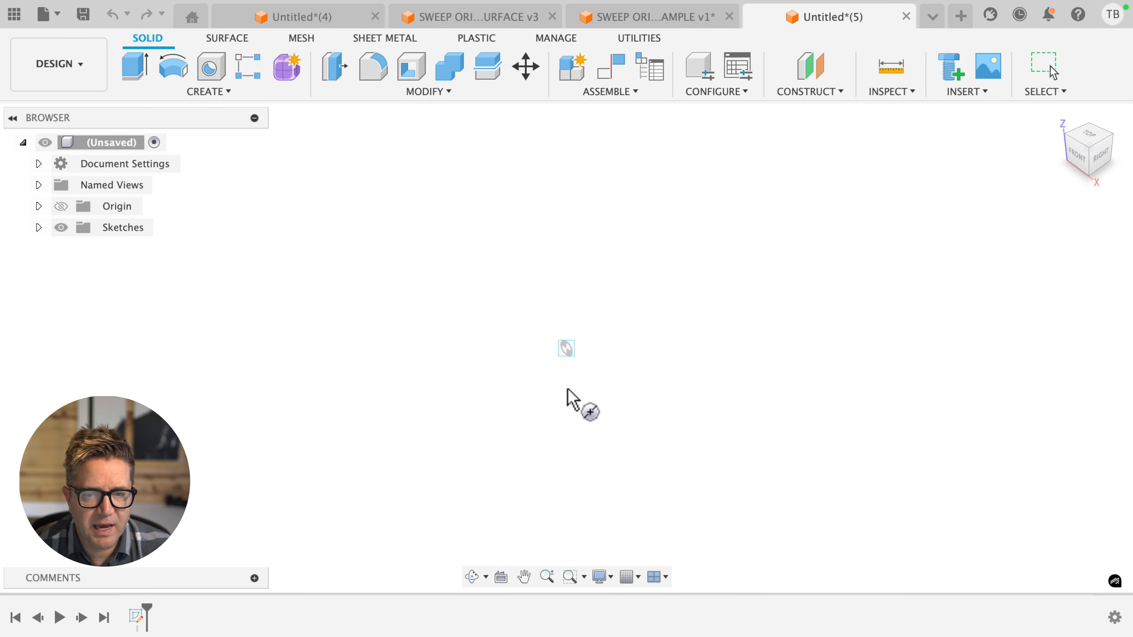
left_click_drag(566, 349, 554, 295)
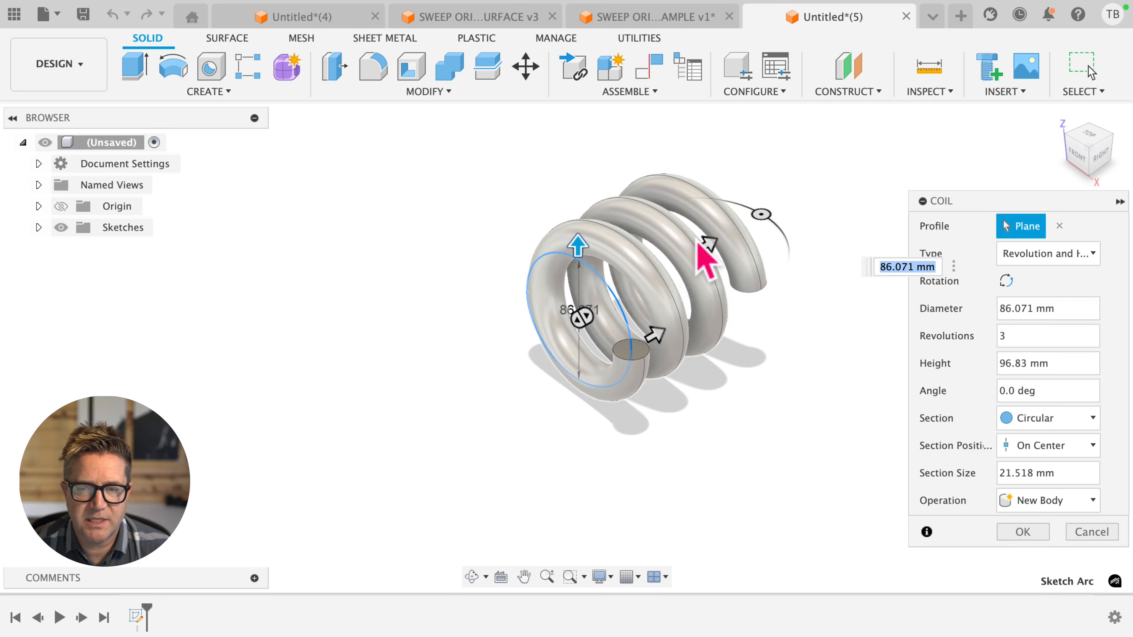
left_click(647, 16)
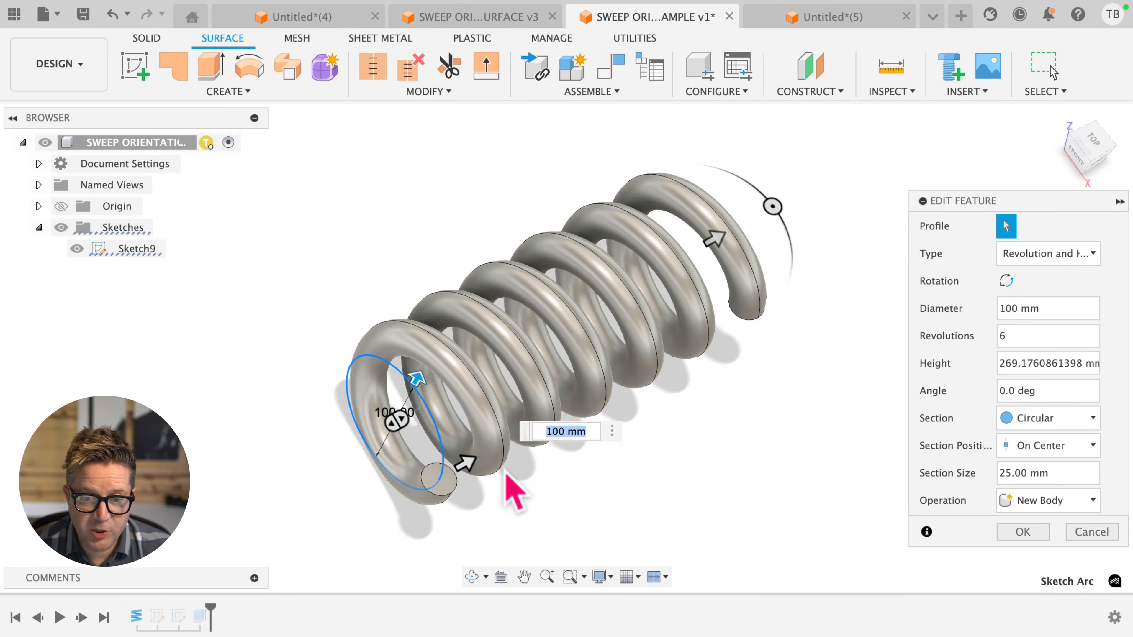
mouse_move(1049, 309)
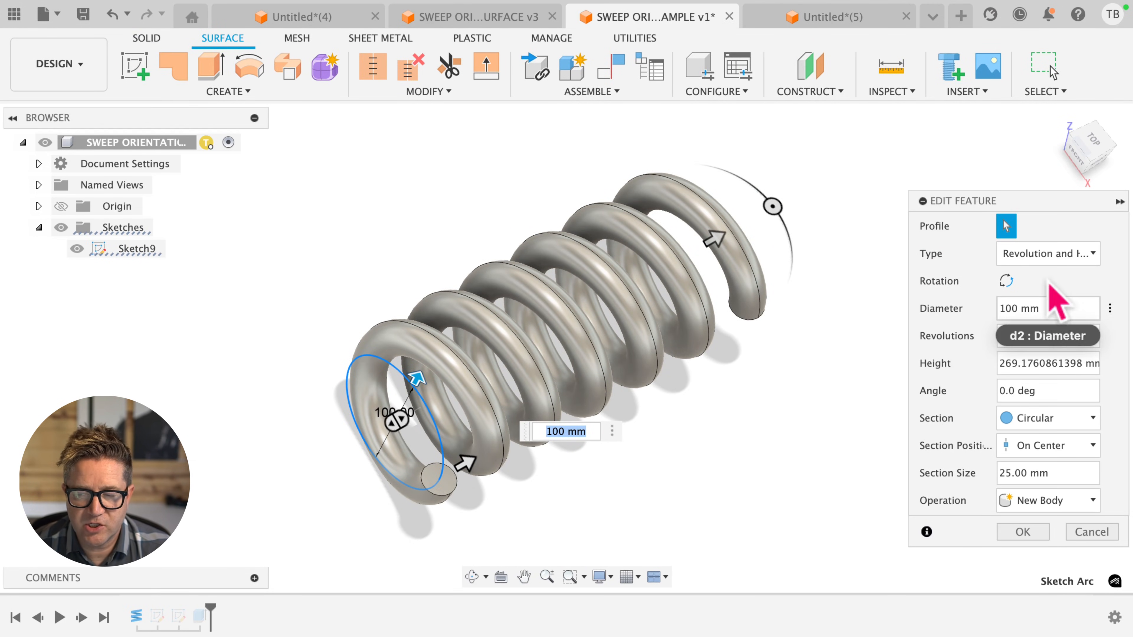
left_click(1047, 254)
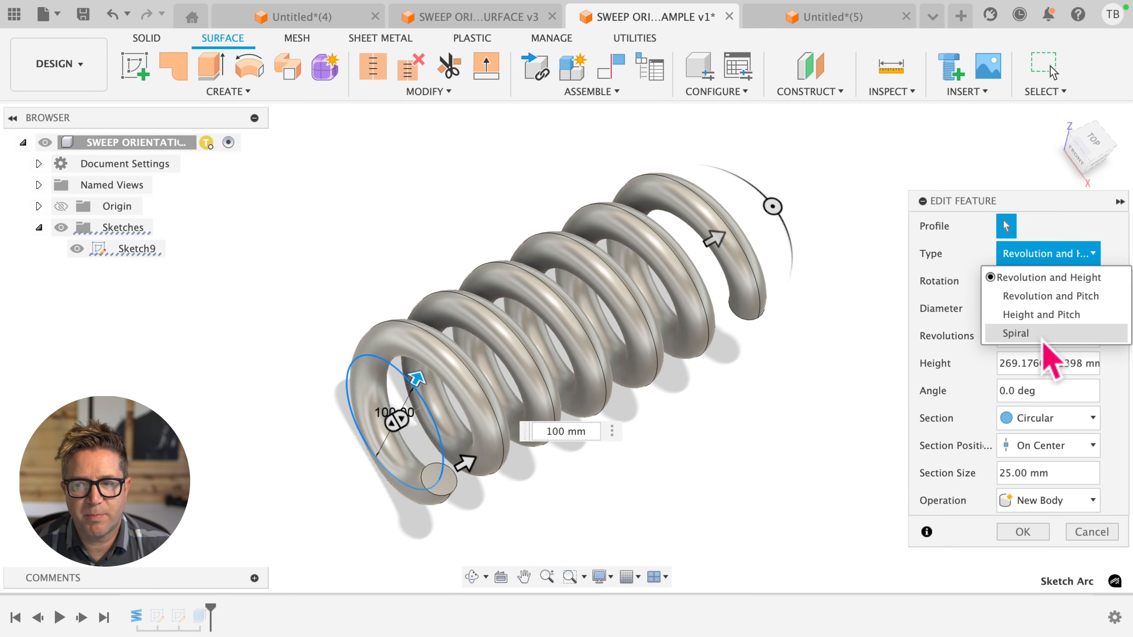
left_click(1017, 333)
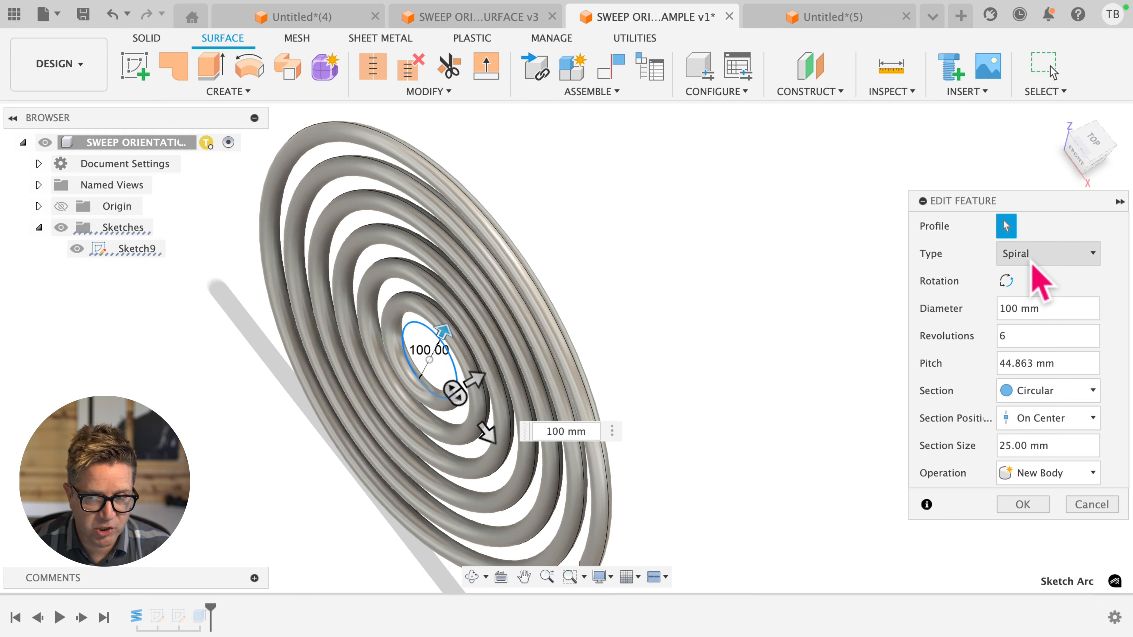
left_click(1047, 253)
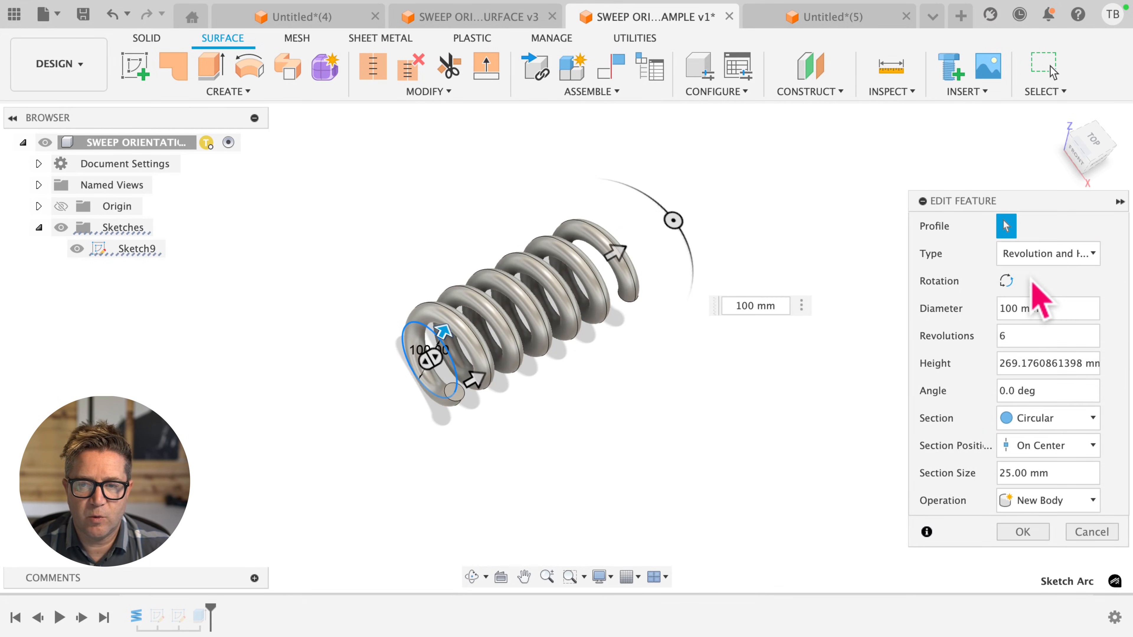
left_click_drag(611, 270, 715, 195)
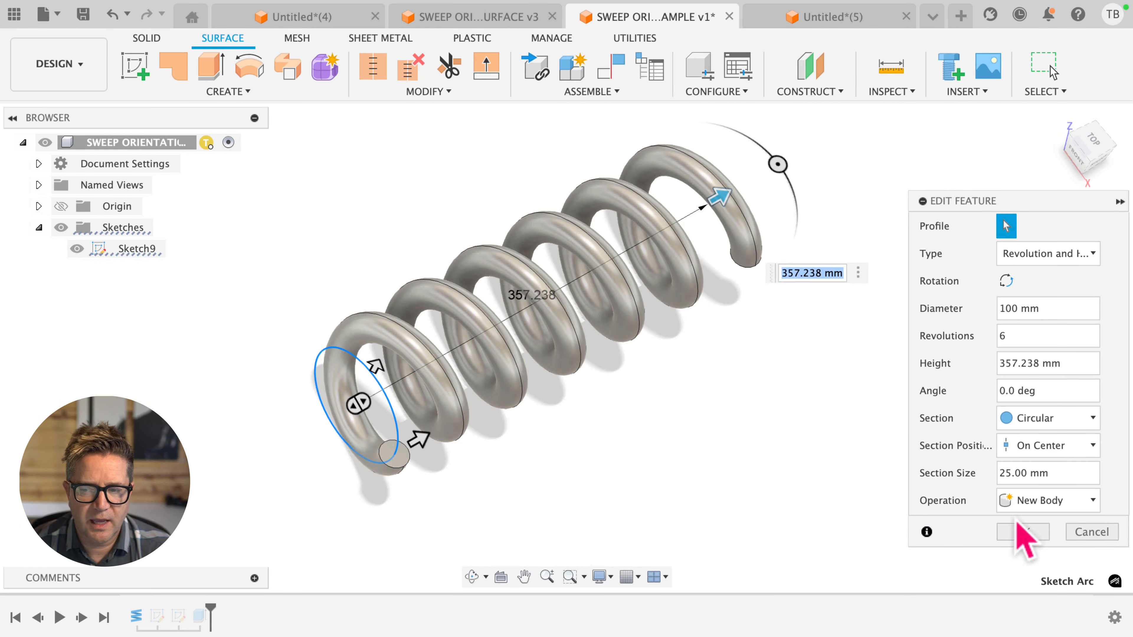
left_click(1022, 532)
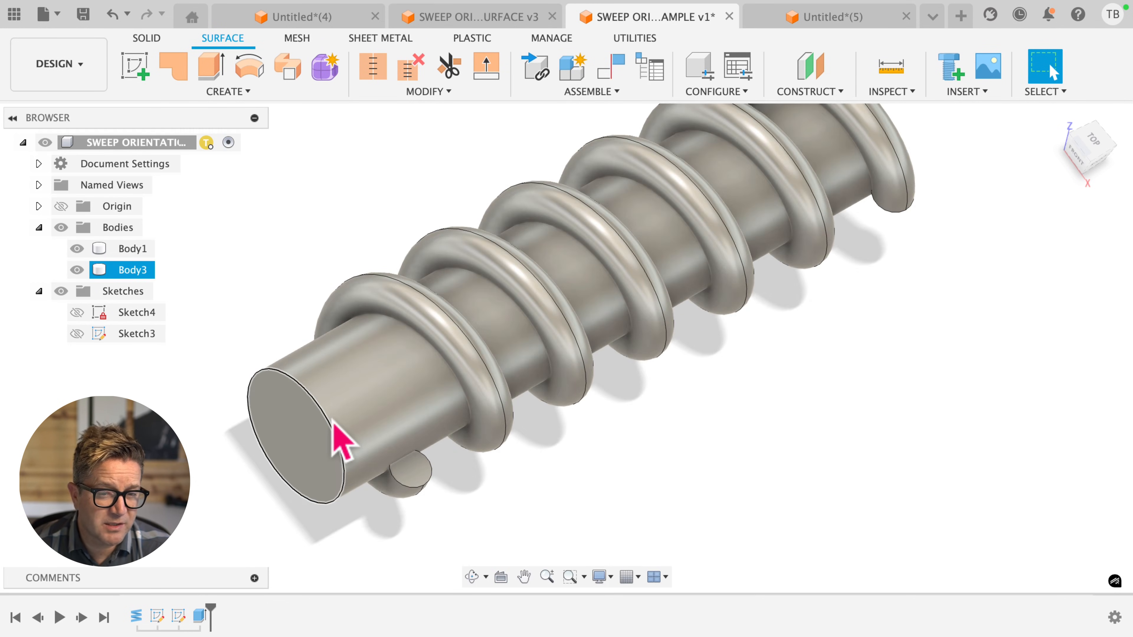
- Select the cylinder's end face and bring up the first timeline feature's options
left_click(471, 577)
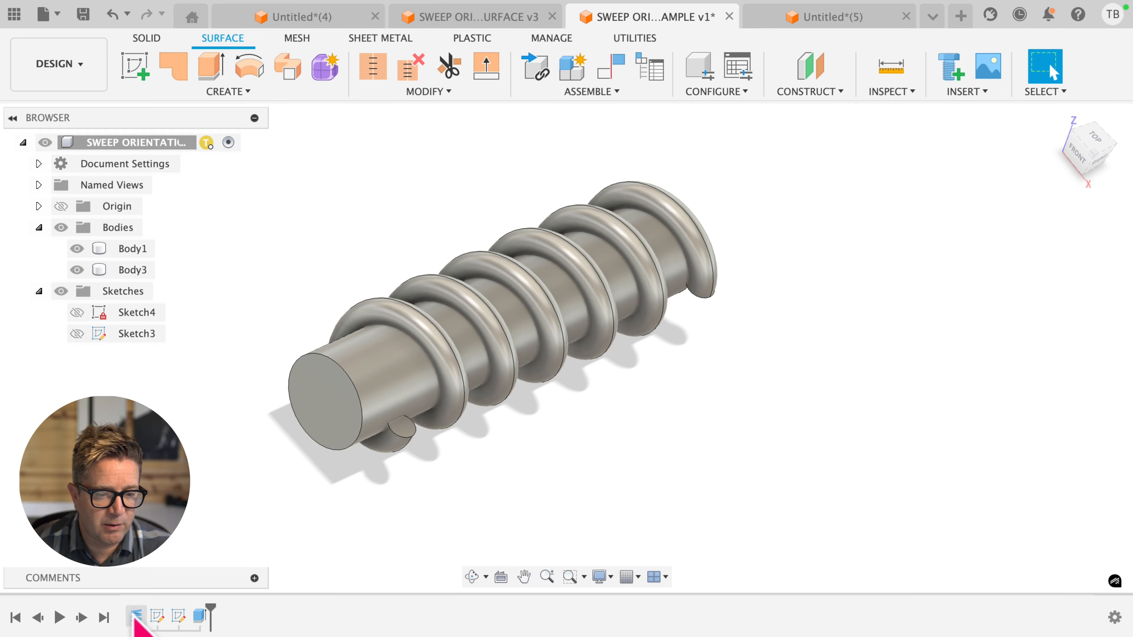
right_click(136, 333)
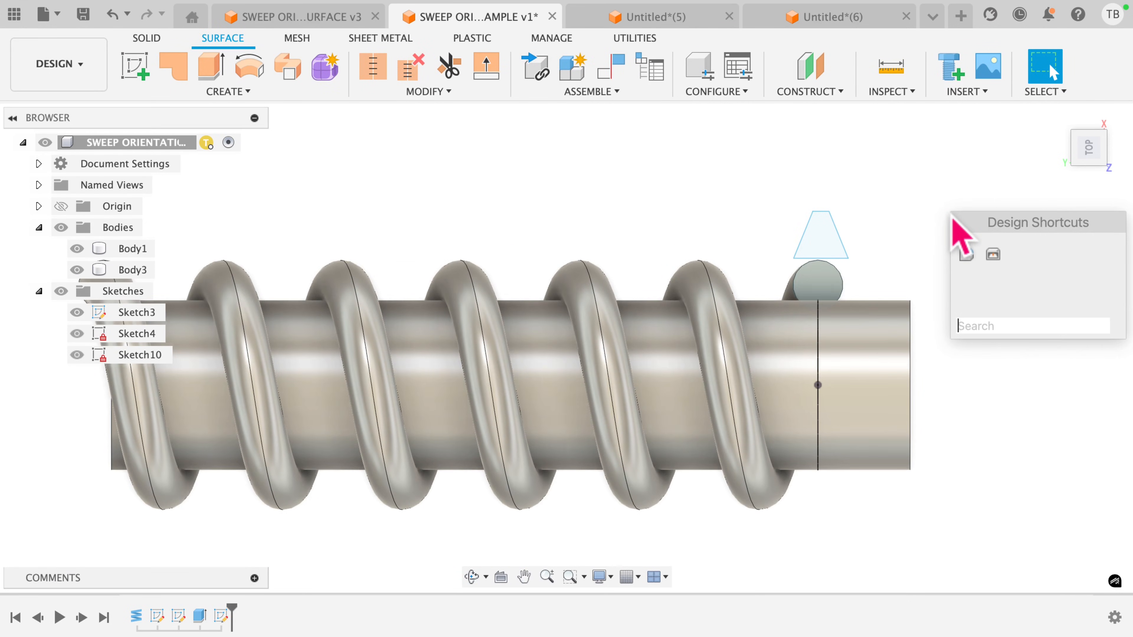
- Start a Path + Guide Surface sweep and begin selecting the guide surface
type("SWEE")
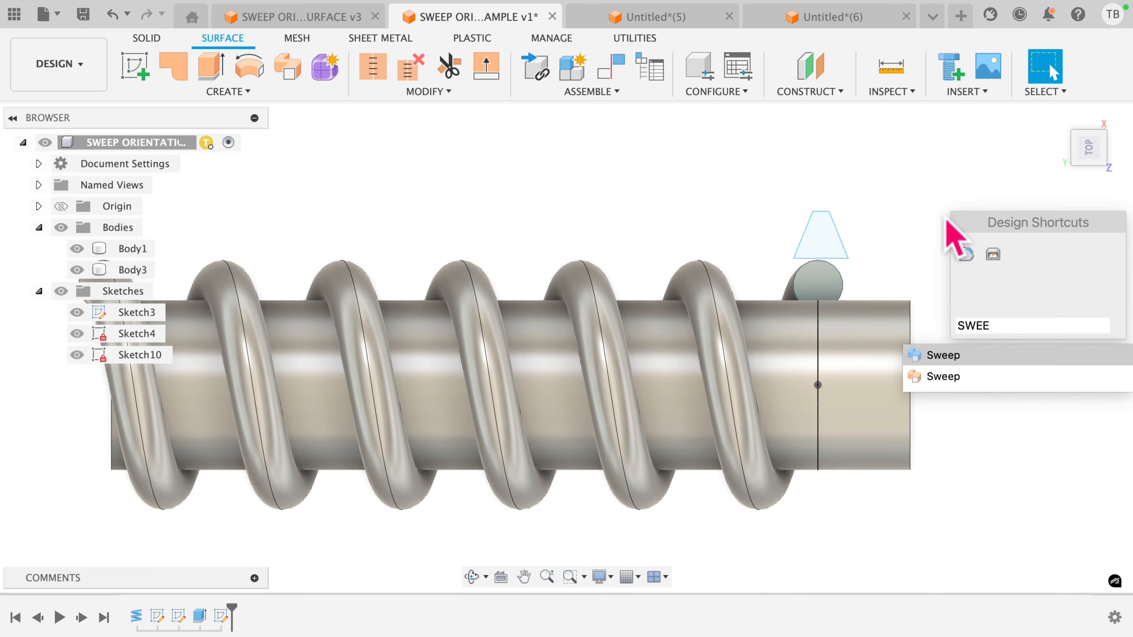
left_click(943, 355)
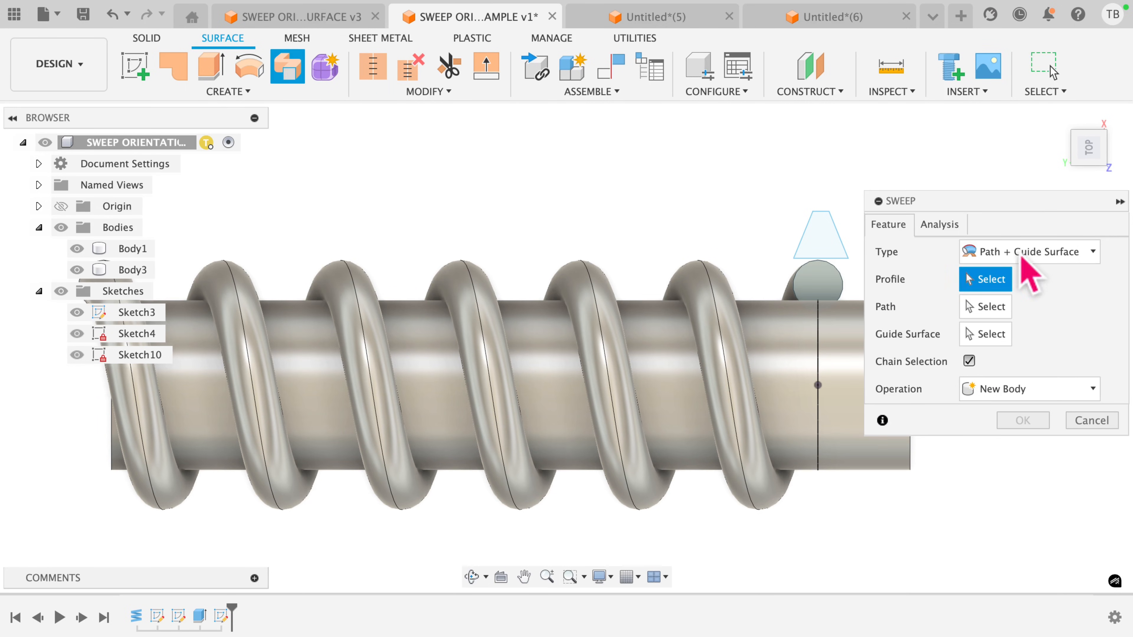
left_click(1029, 252)
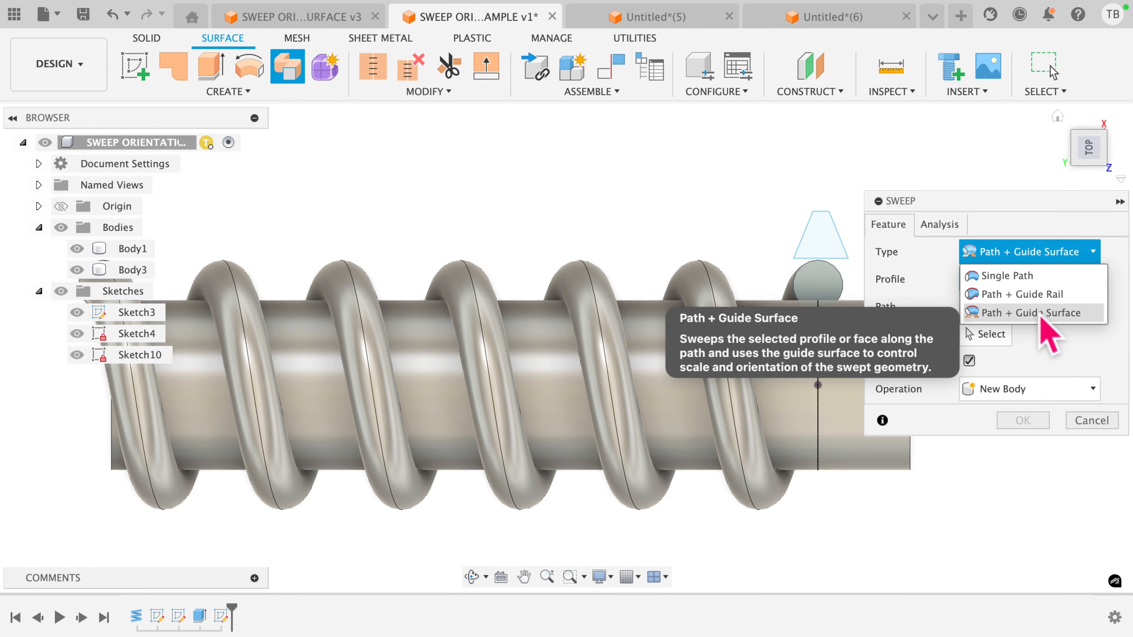
left_click(1029, 312)
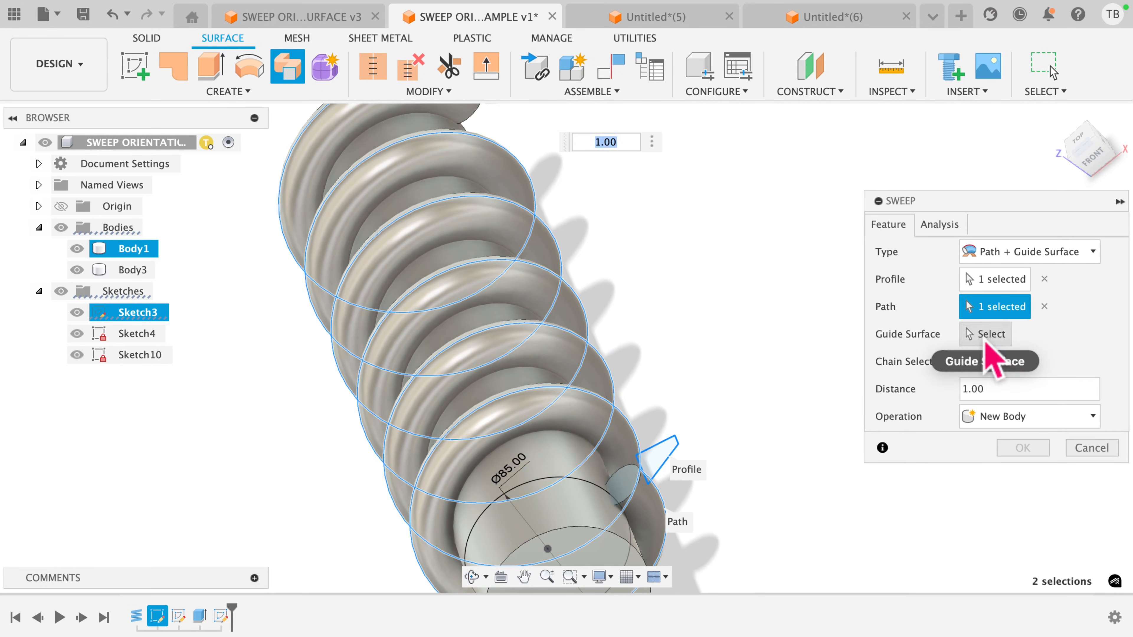
left_click(984, 334)
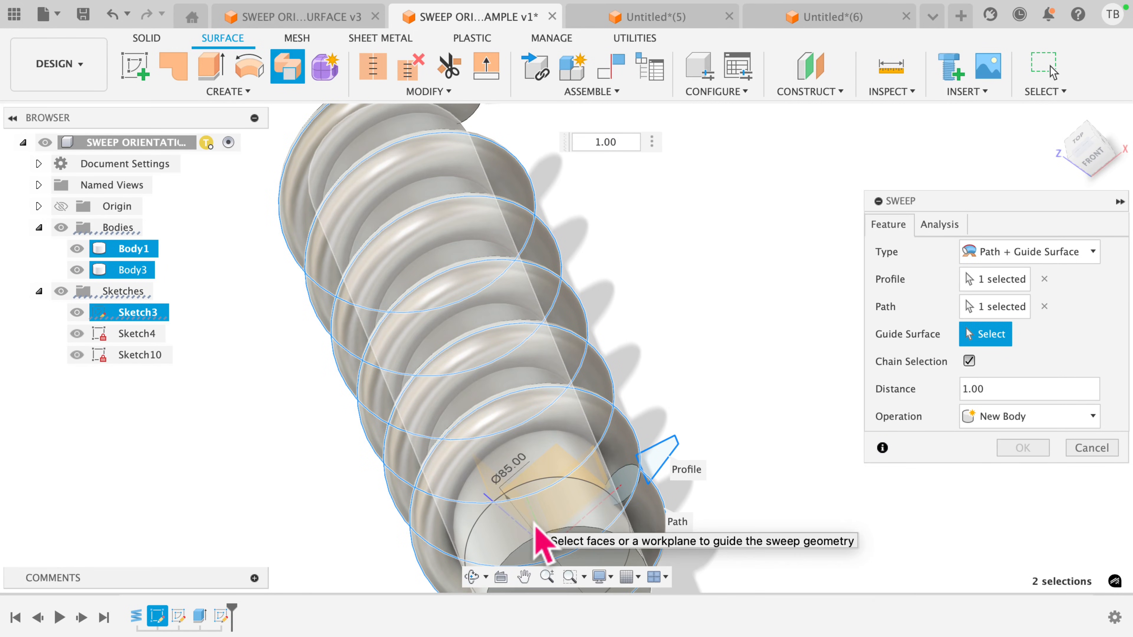